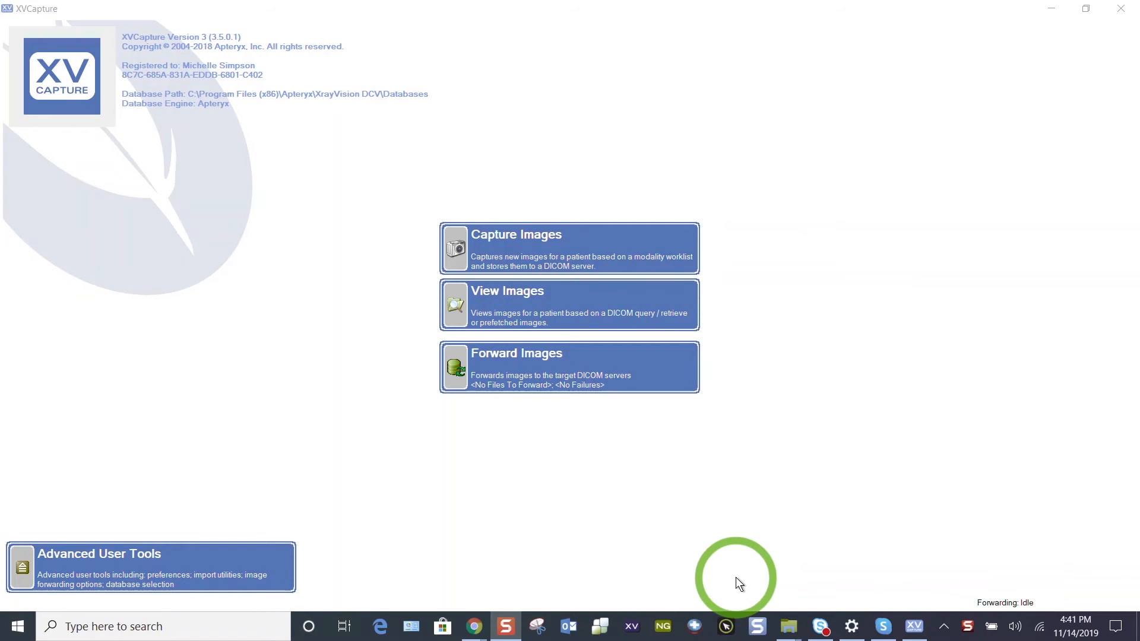
mouse_move(190, 238)
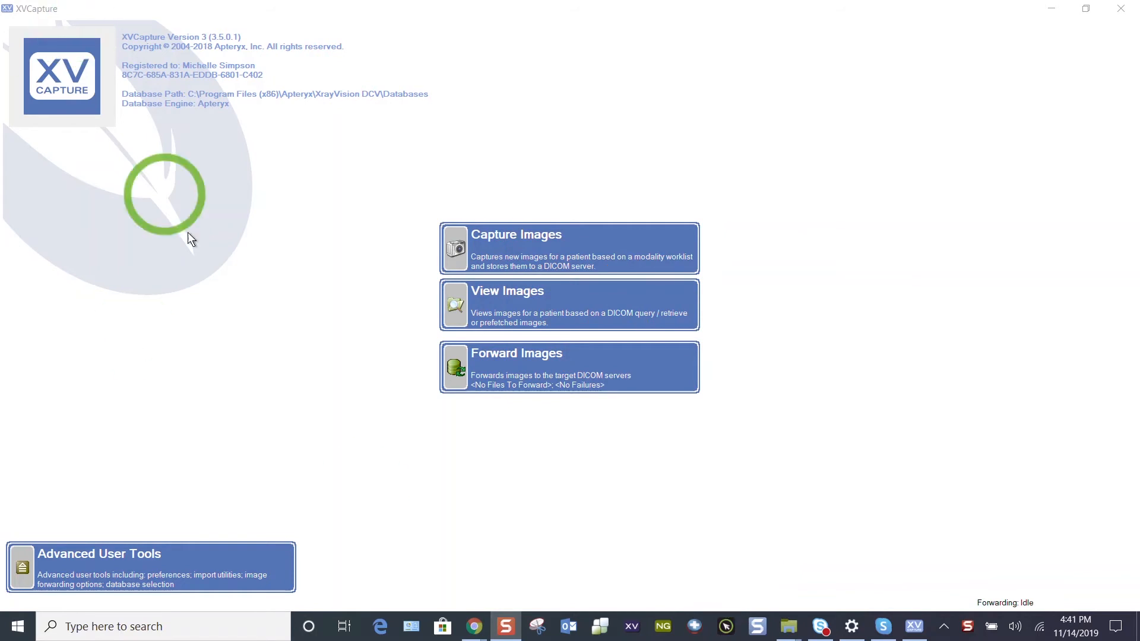
mouse_move(206, 271)
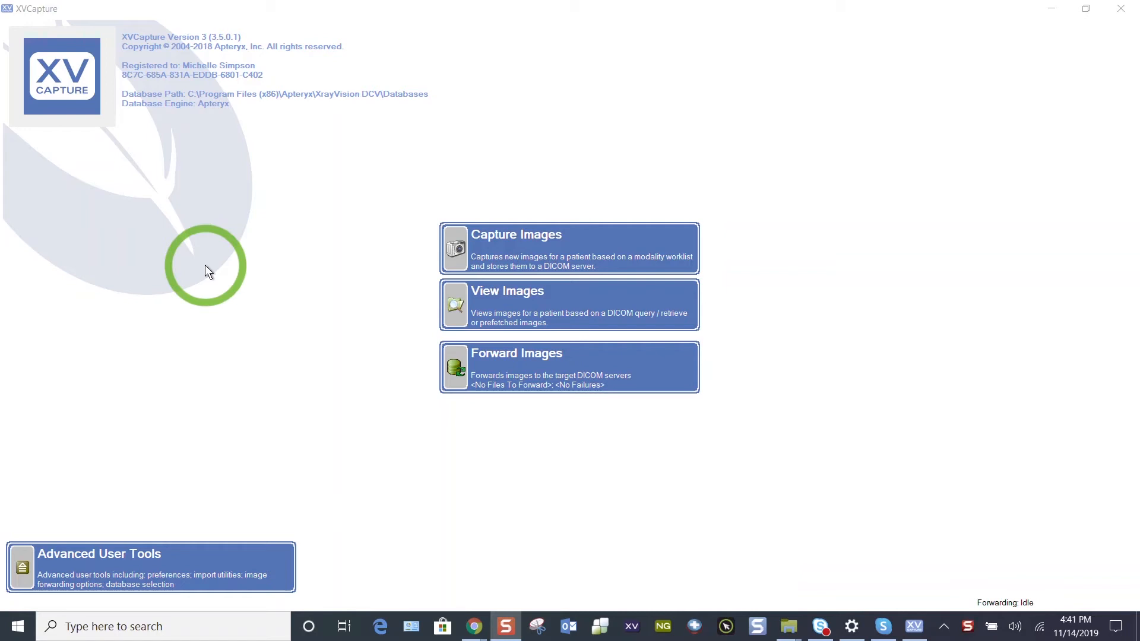
mouse_move(194, 37)
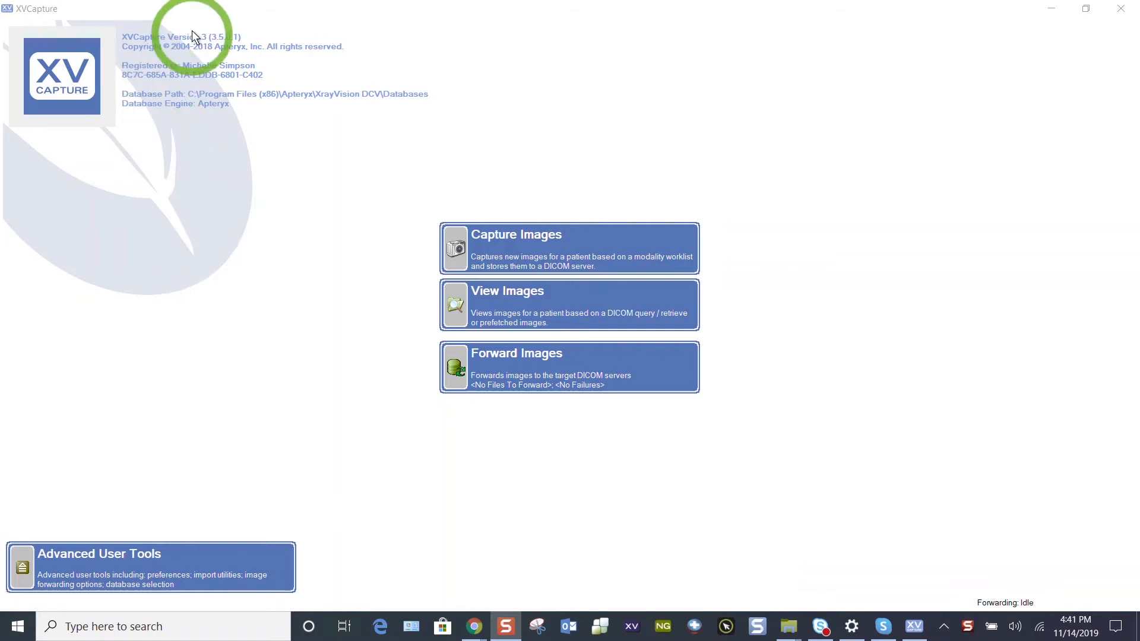
mouse_move(228, 25)
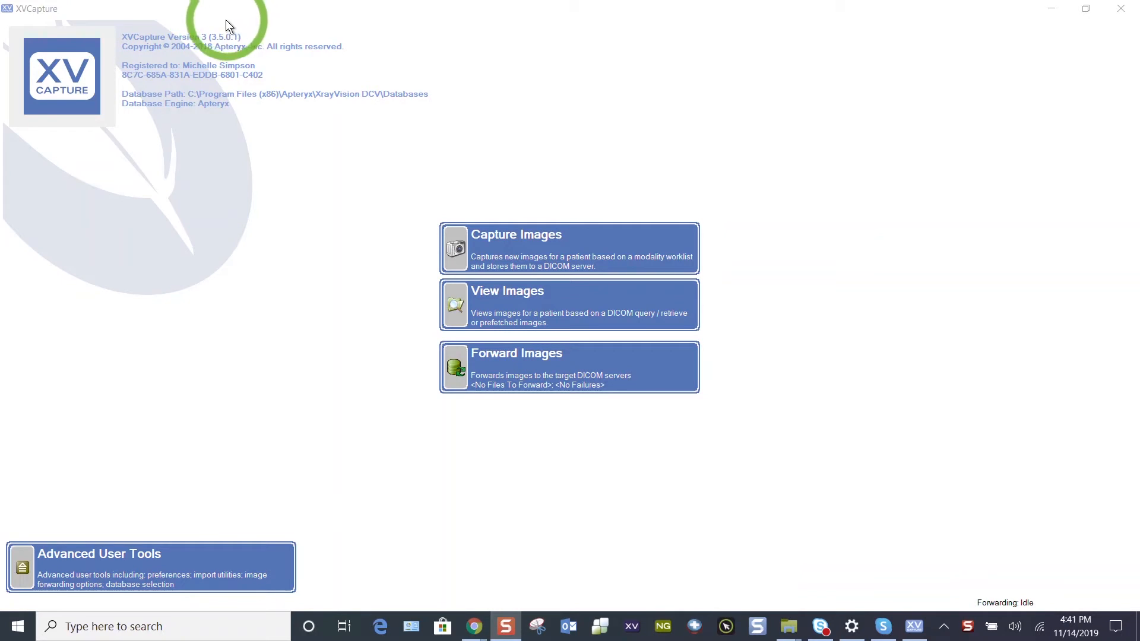
mouse_move(629, 141)
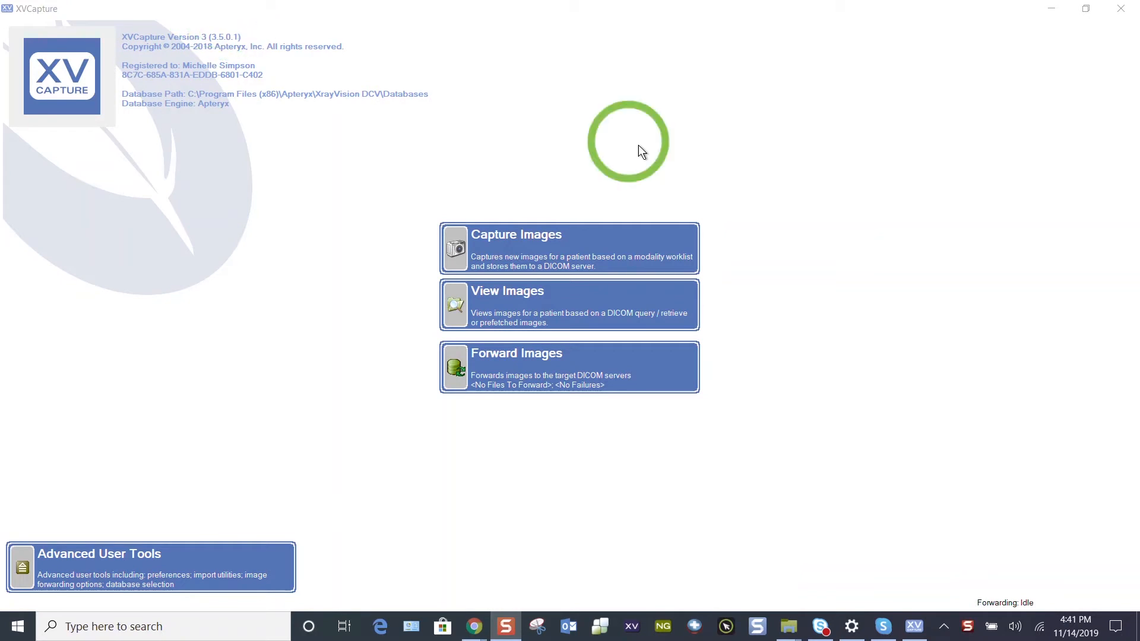
- Start a new capture and fill the form from recent patient DOE^JOHN (1999-01-01, male)
left_click(568, 247)
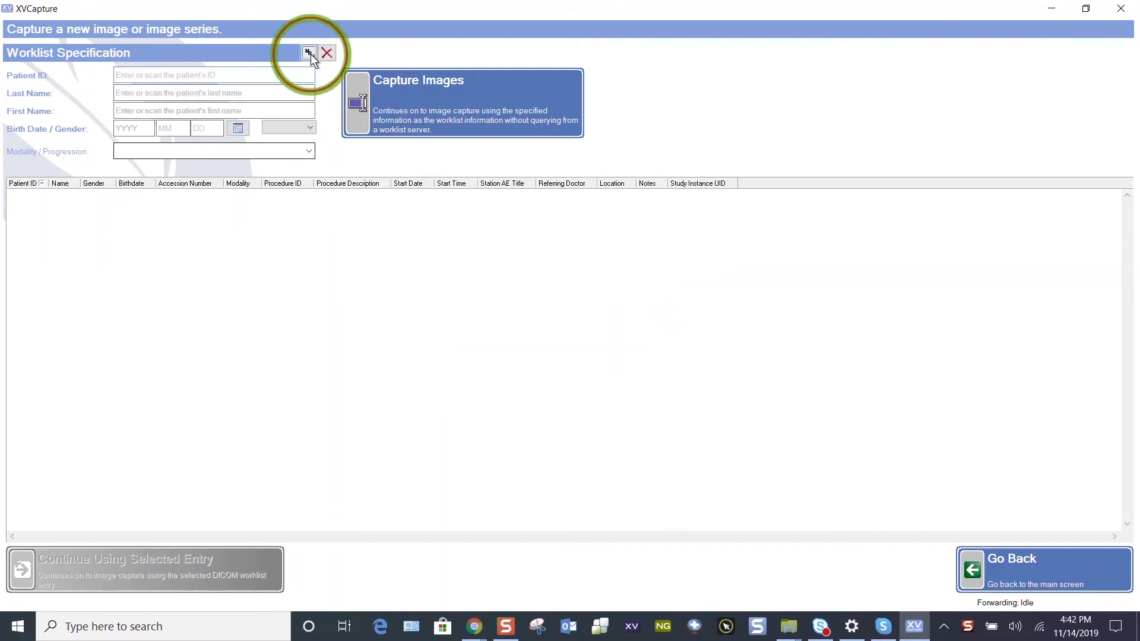
left_click(309, 53)
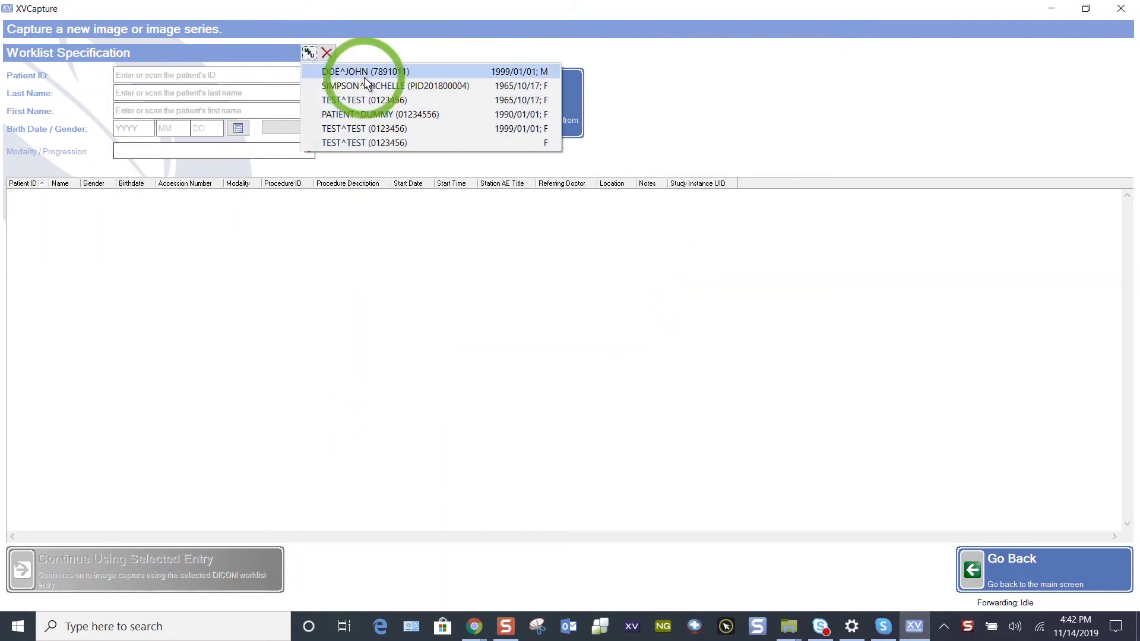
left_click(364, 71)
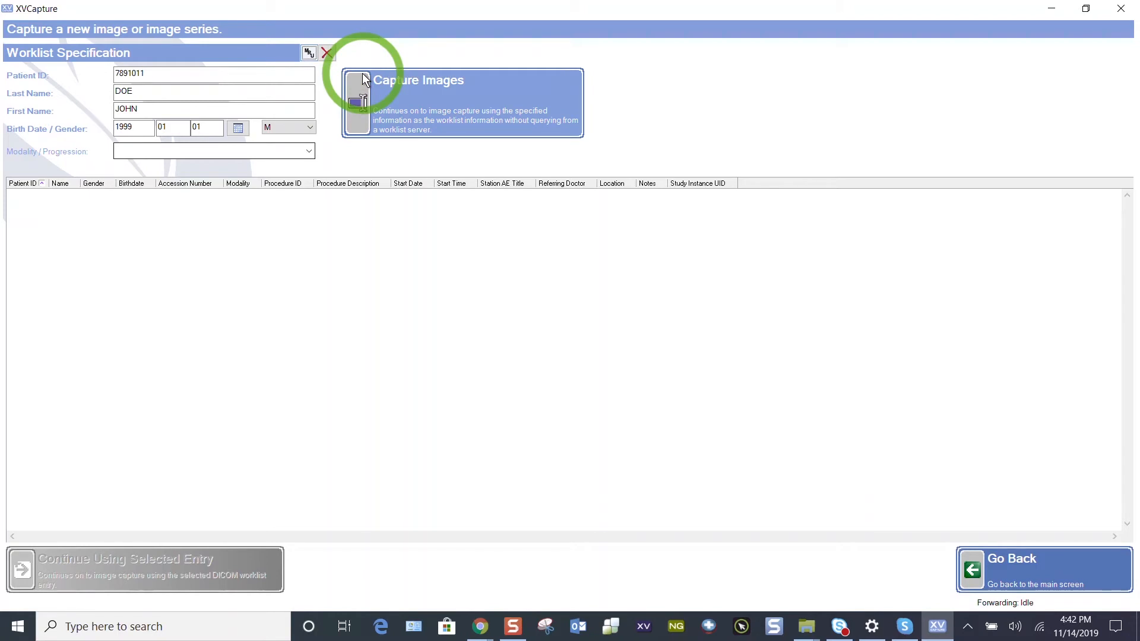
mouse_move(291, 161)
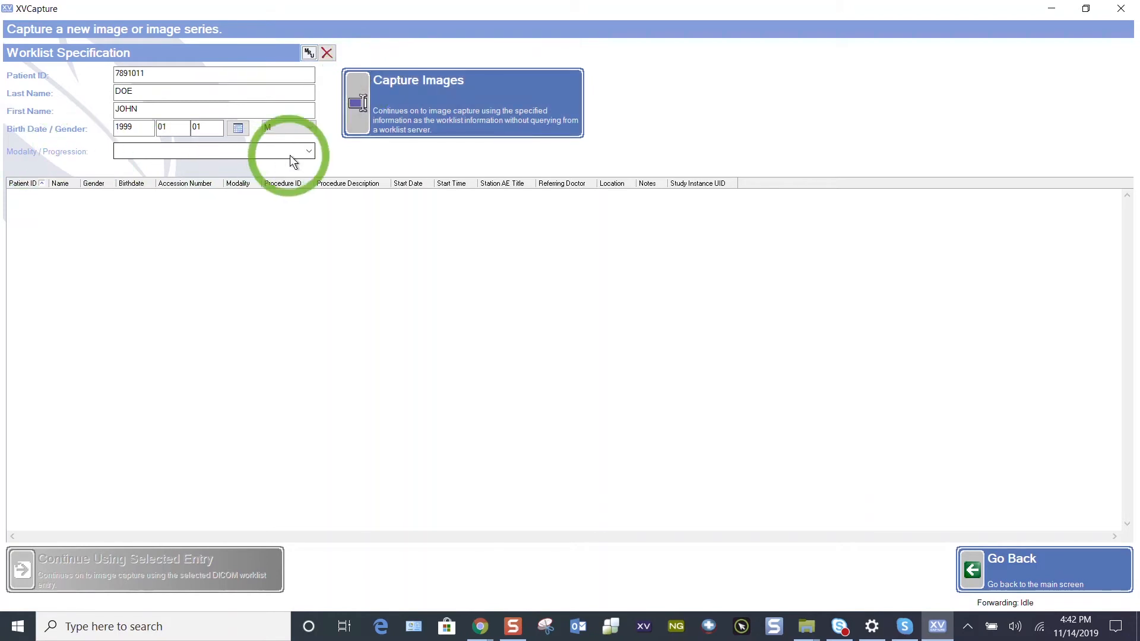
- Choose FMX #18 from the Modality / Progression list for the patient
left_click(309, 150)
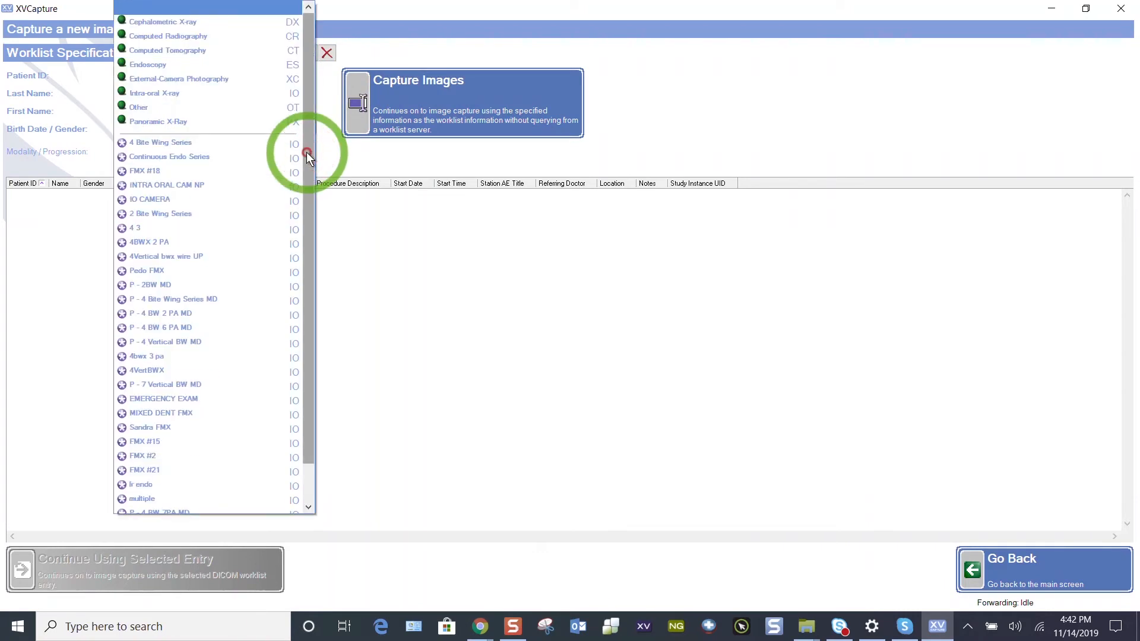
left_click(160, 142)
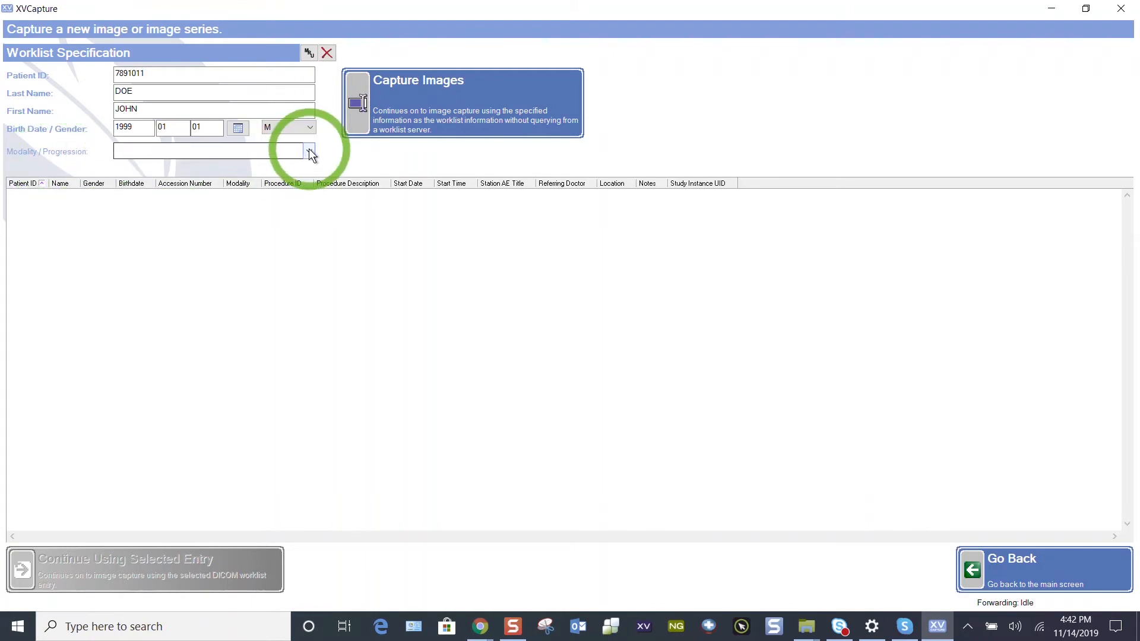
left_click(309, 151)
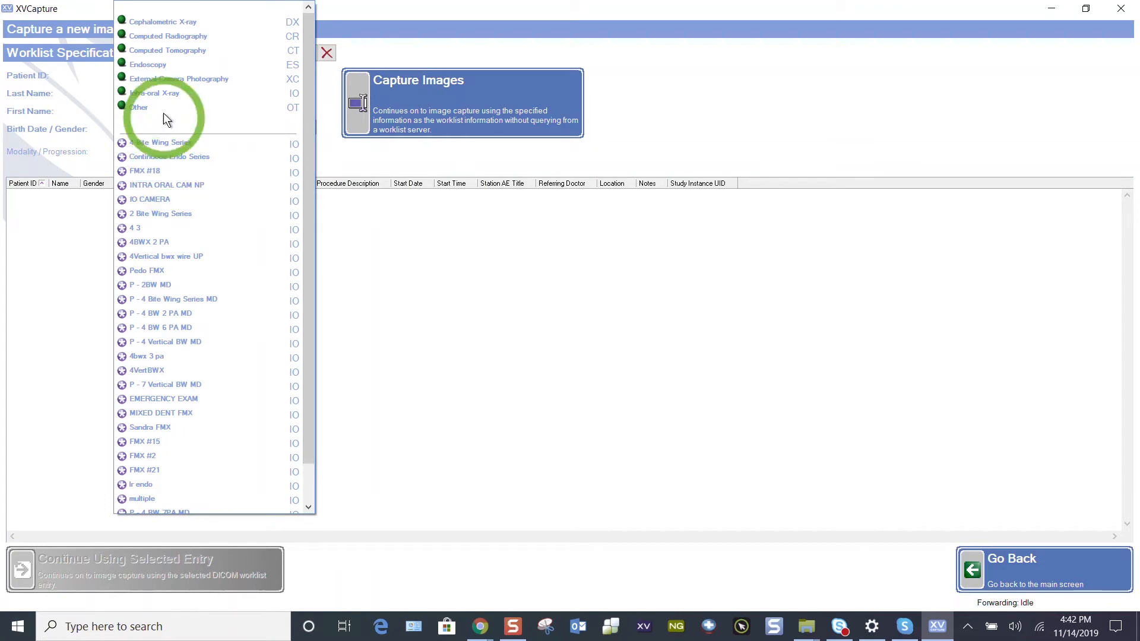
left_click(156, 121)
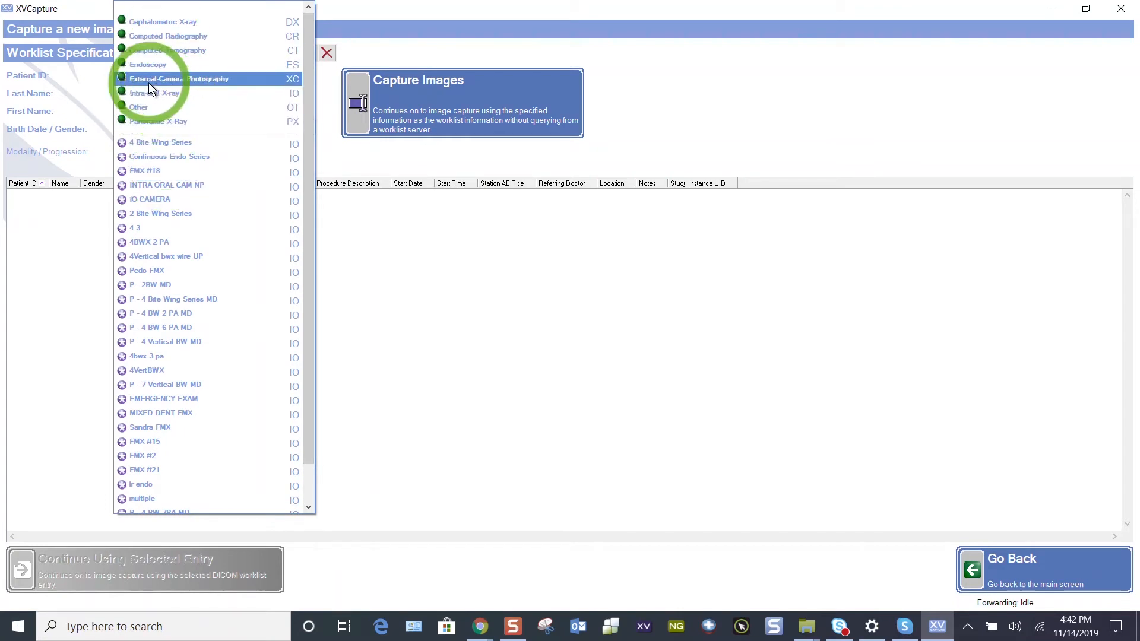
mouse_move(221, 83)
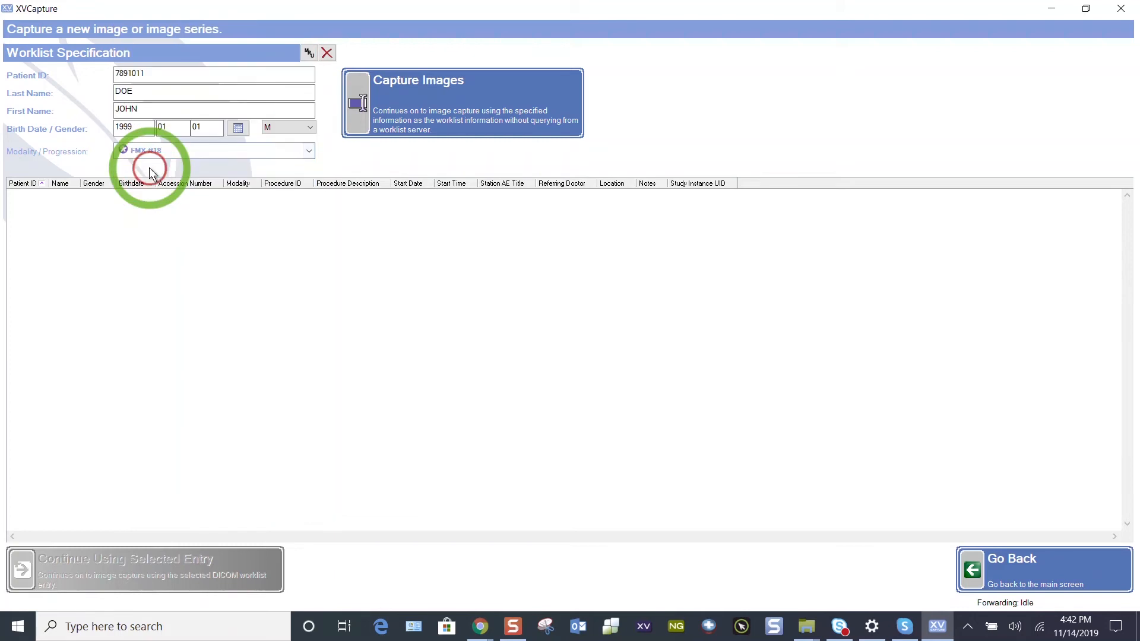
mouse_move(81, 151)
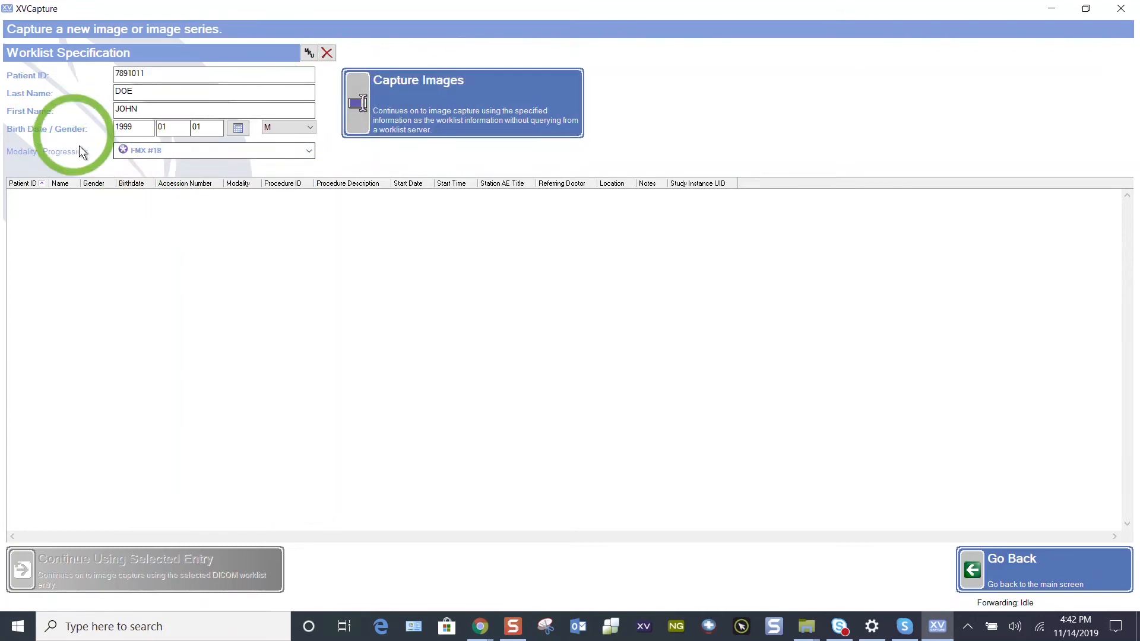
mouse_move(115, 202)
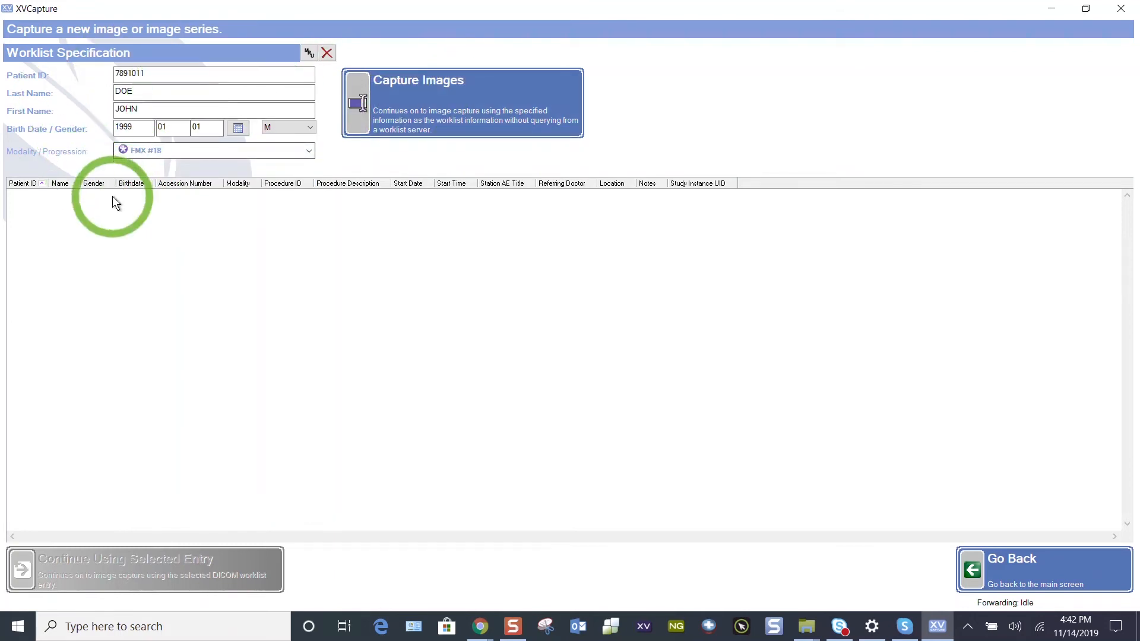
mouse_move(138, 164)
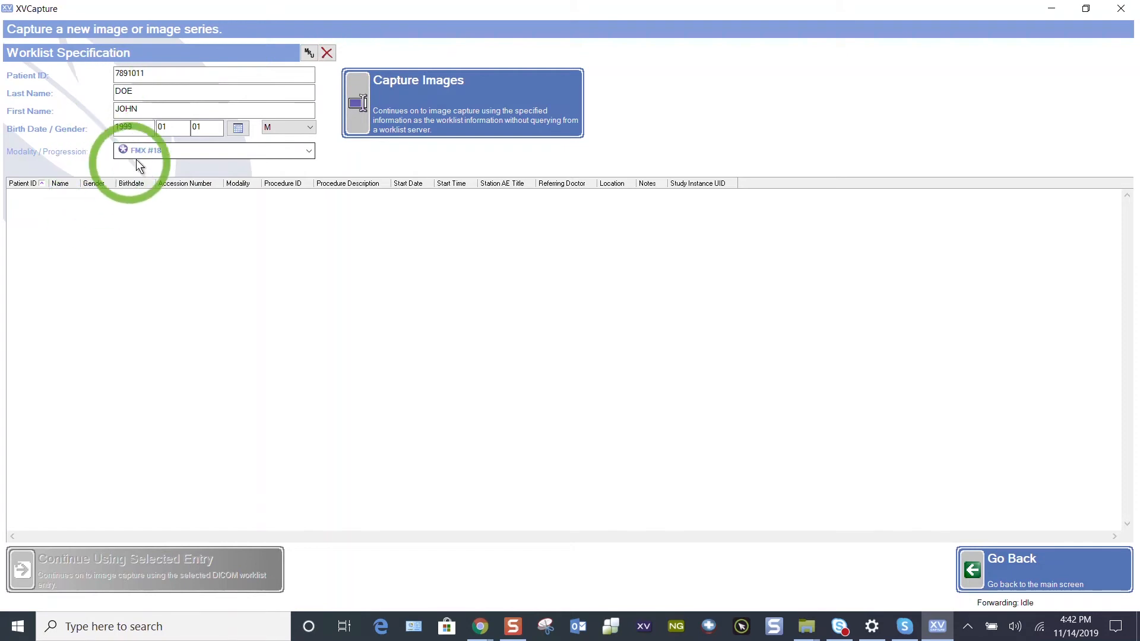
mouse_move(186, 161)
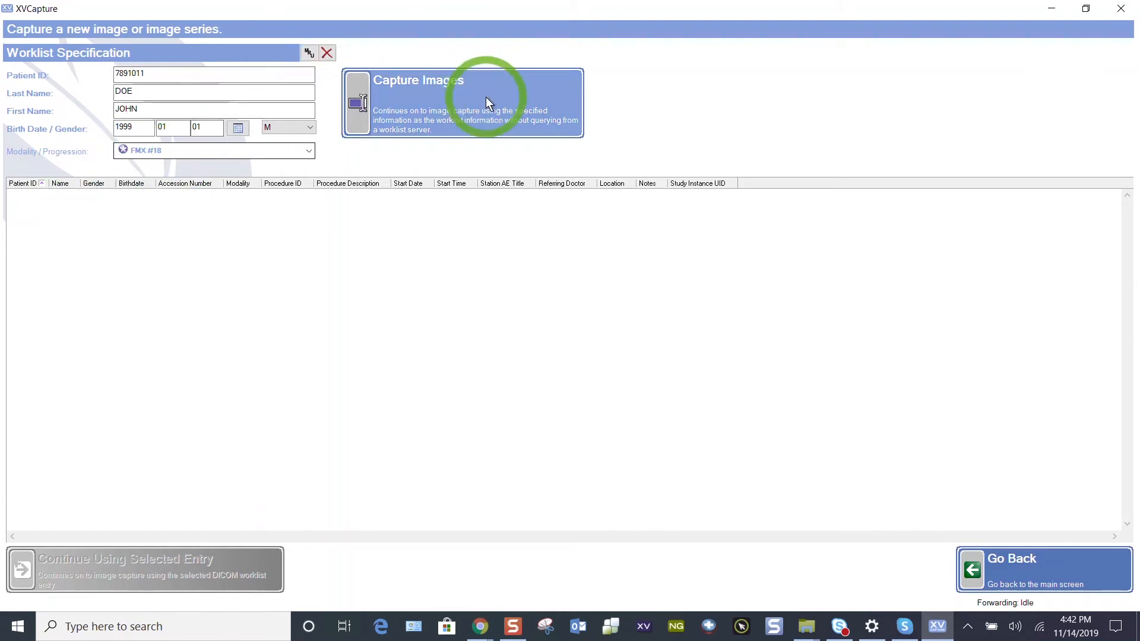
- Proceed to the Select Capture Device dialog listing devices for modality IO
left_click(462, 102)
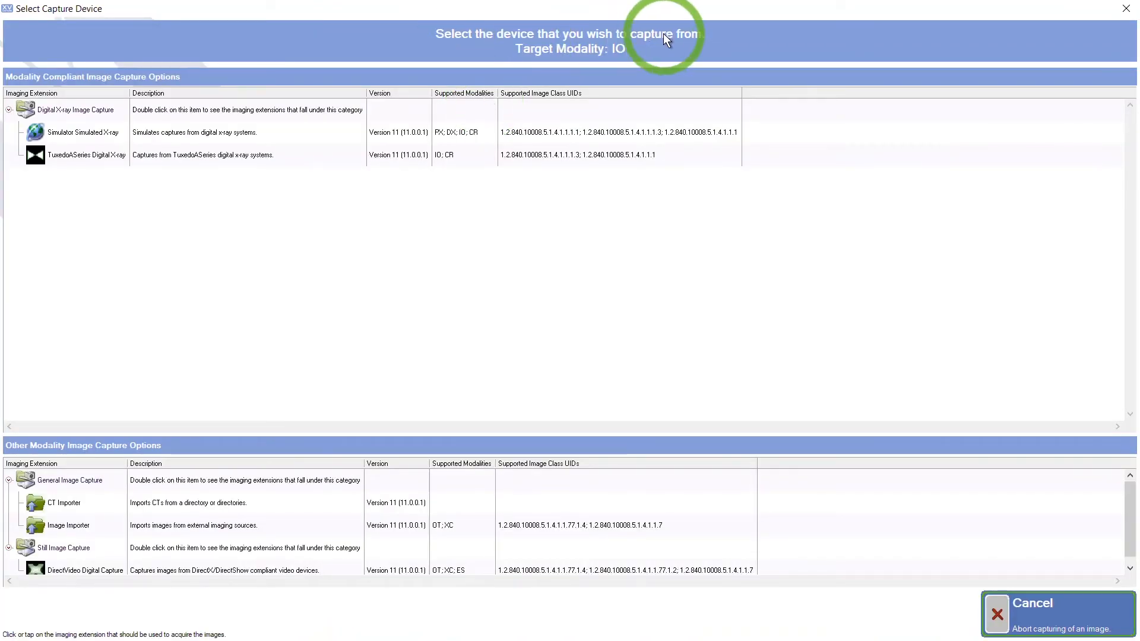
mouse_move(490, 44)
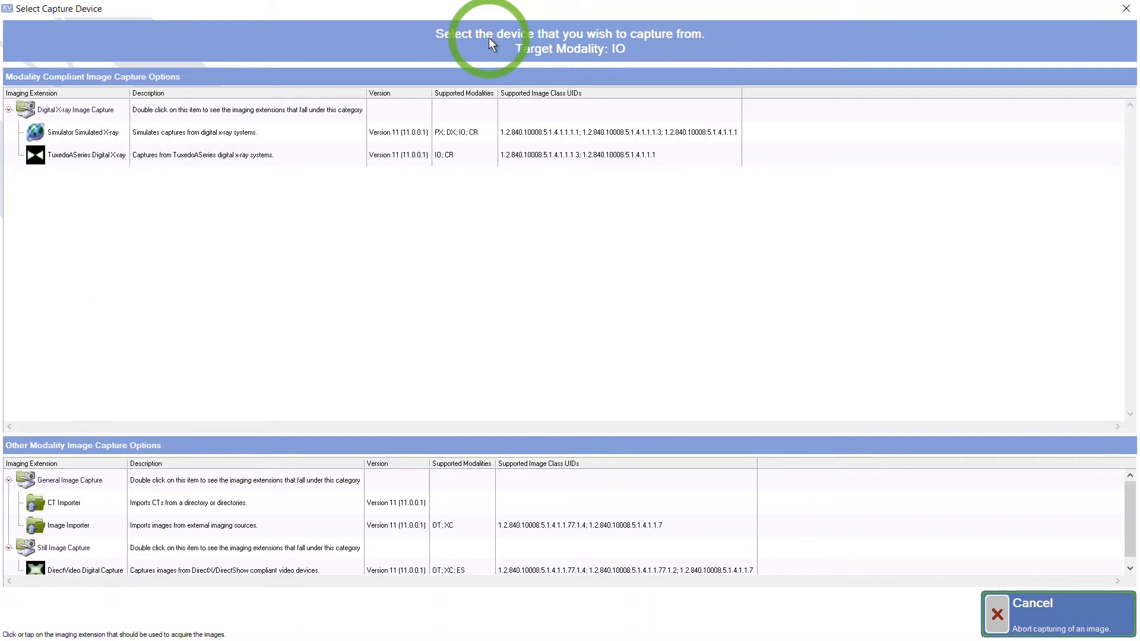
mouse_move(499, 43)
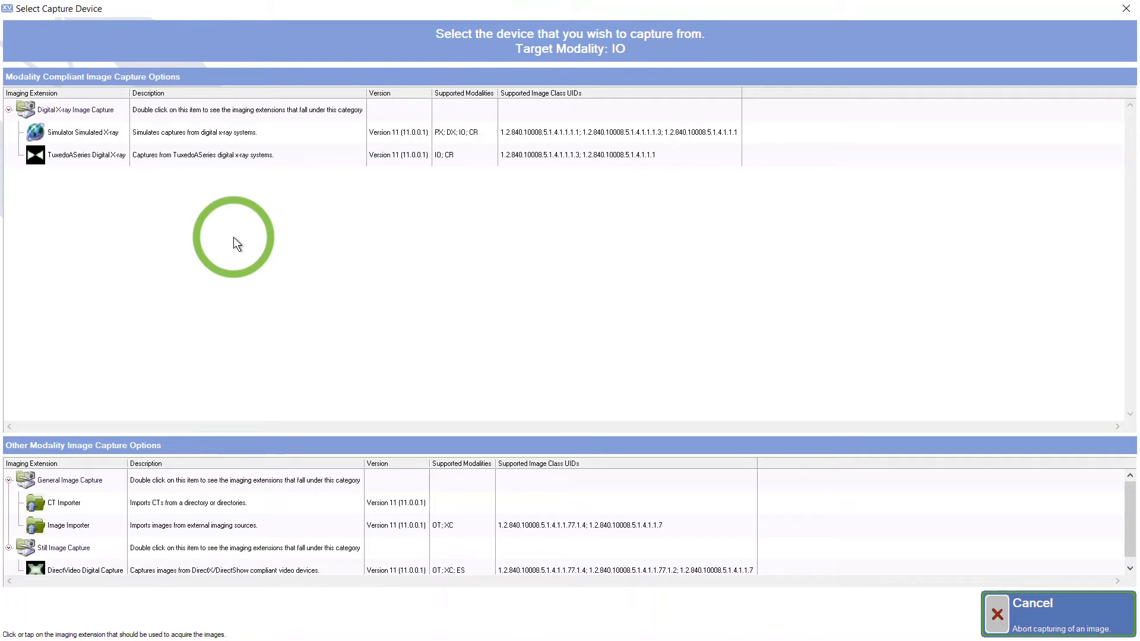
mouse_move(93, 176)
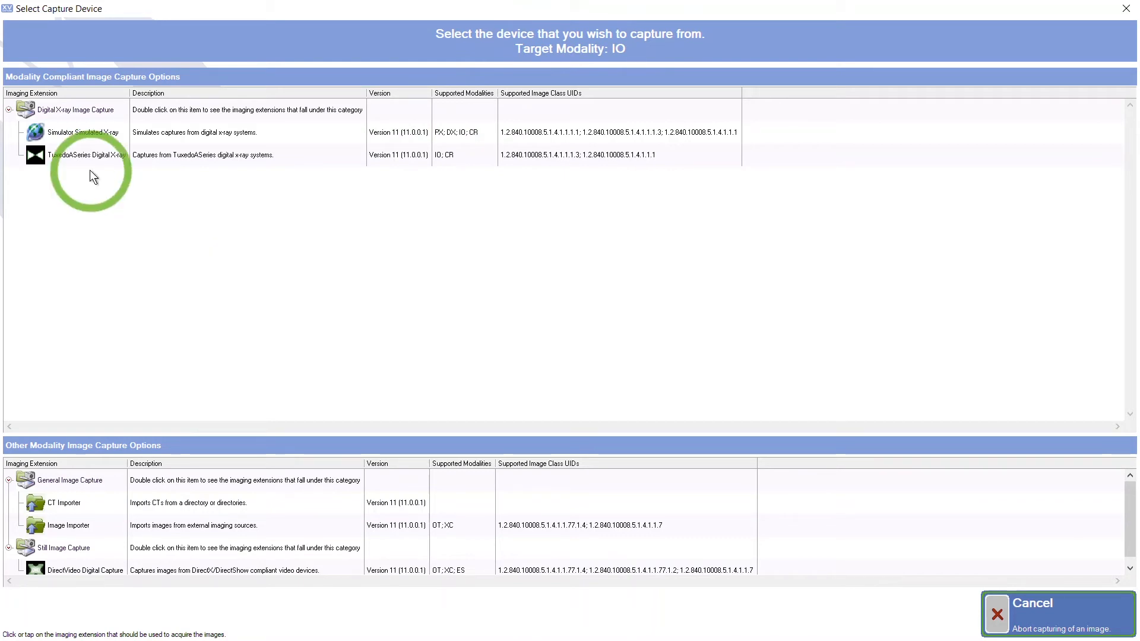
mouse_move(108, 246)
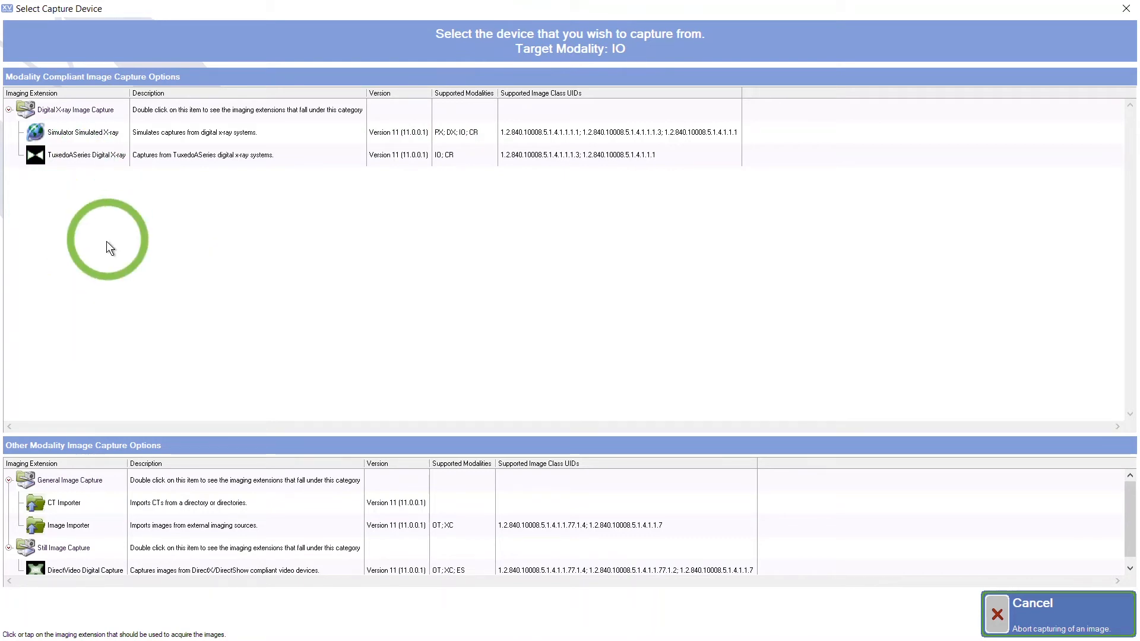
mouse_move(280, 507)
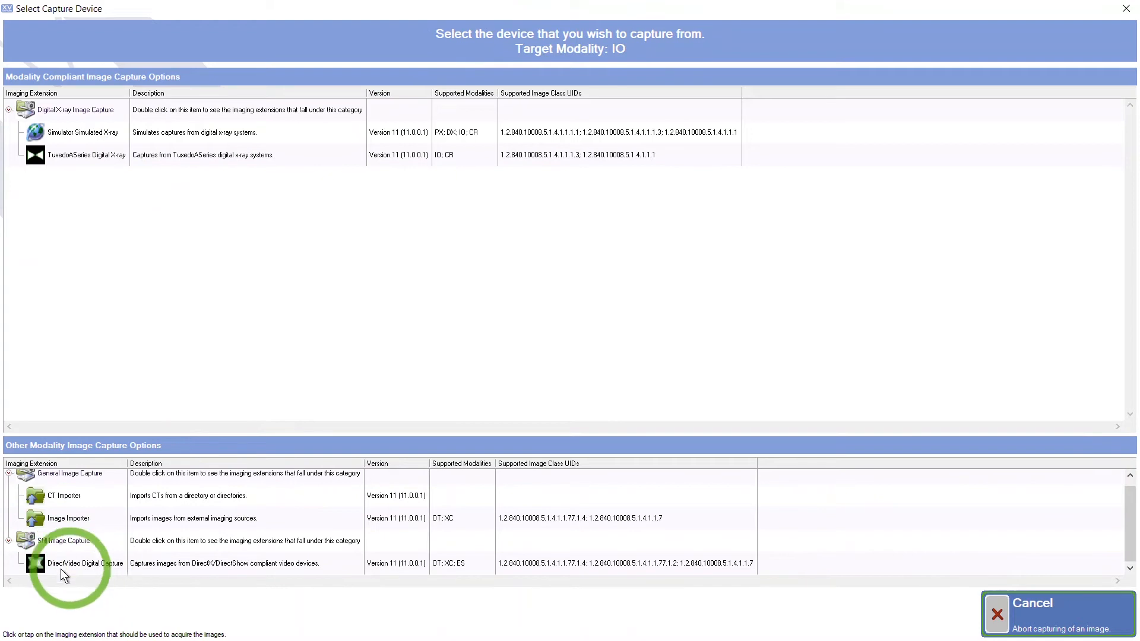
mouse_move(422, 82)
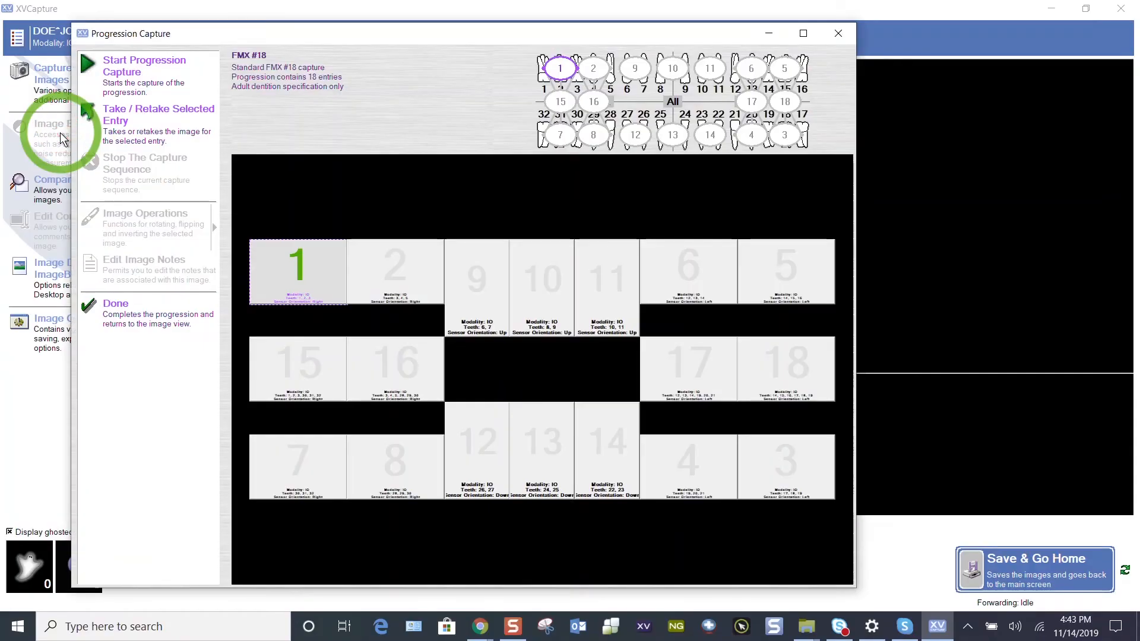
mouse_move(342, 228)
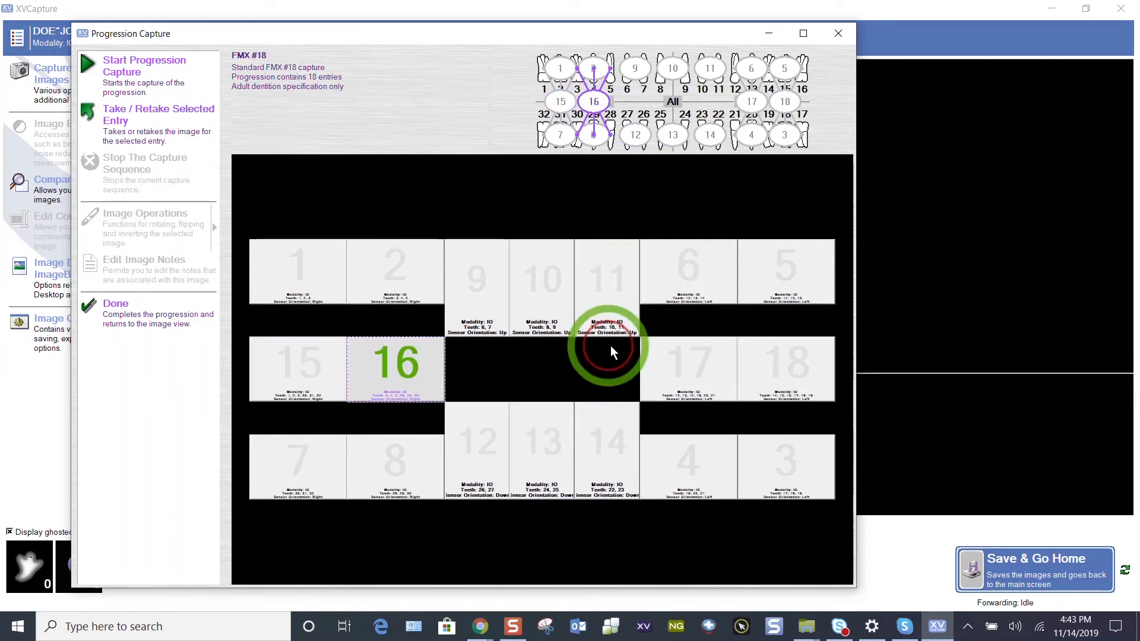
- Try several FMX #18 layout entries and leave entry 15 selected as the capture start
left_click(784, 368)
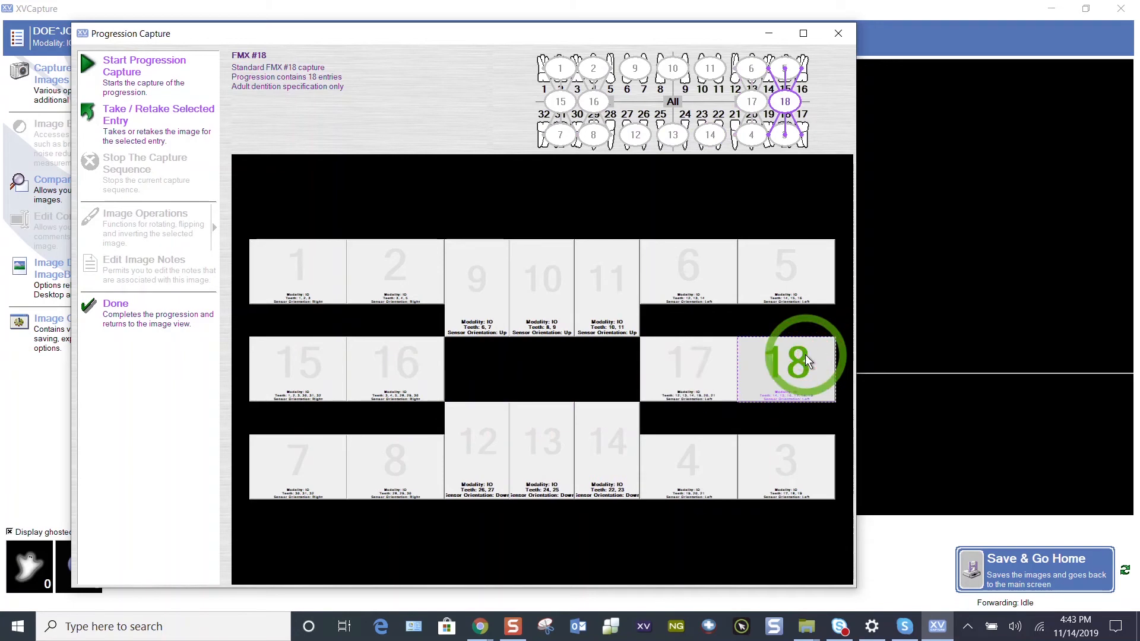
left_click(296, 271)
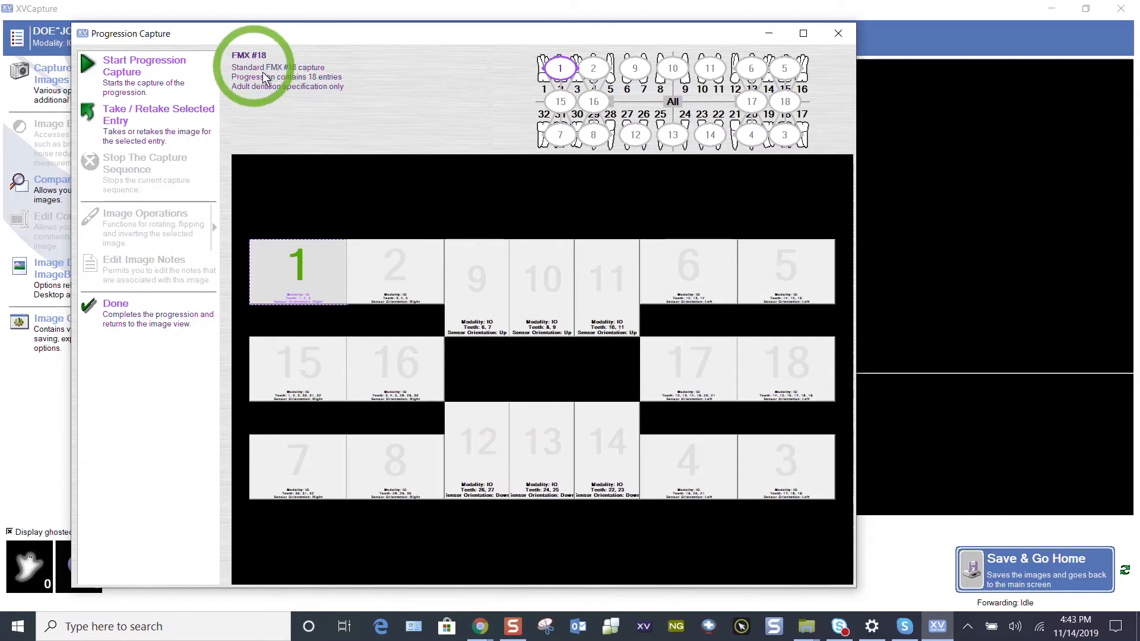
left_click(305, 367)
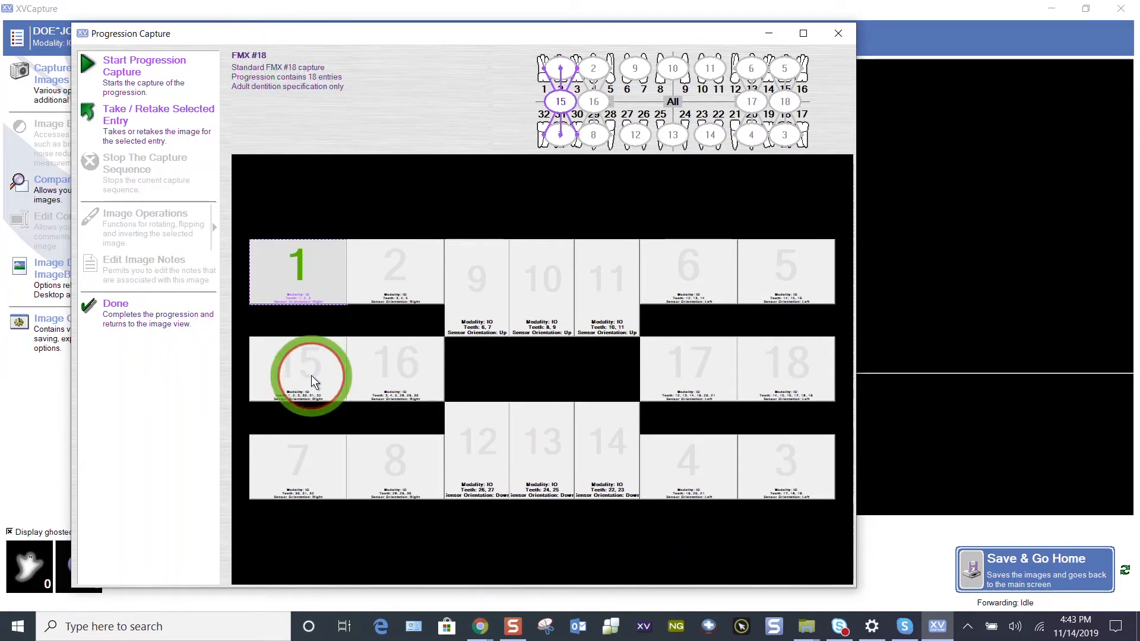
left_click(297, 369)
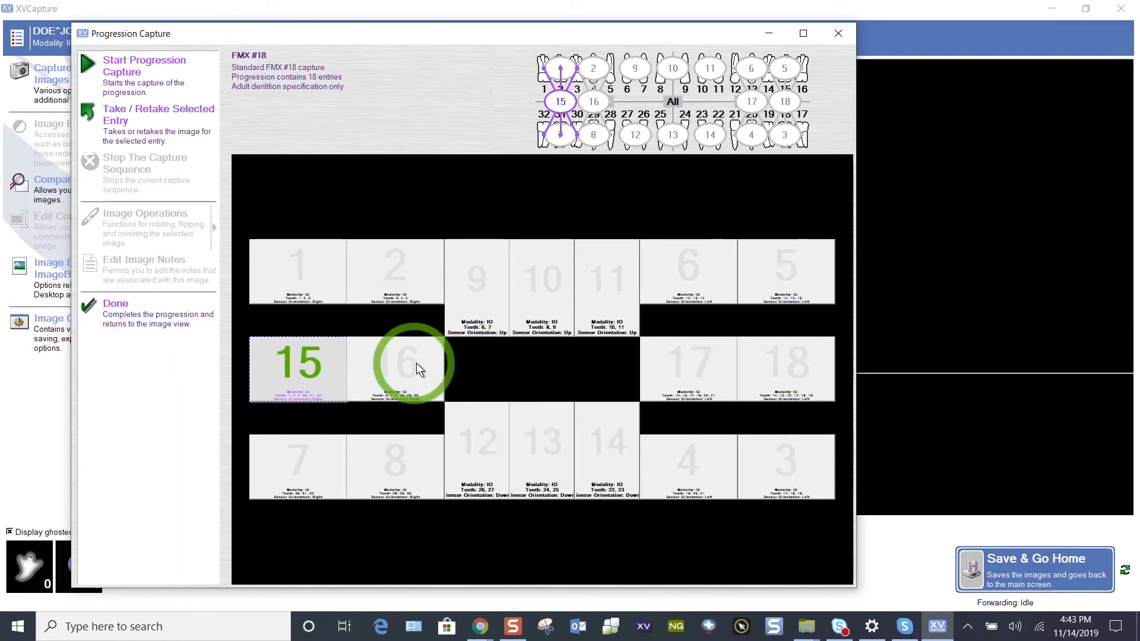
left_click(786, 360)
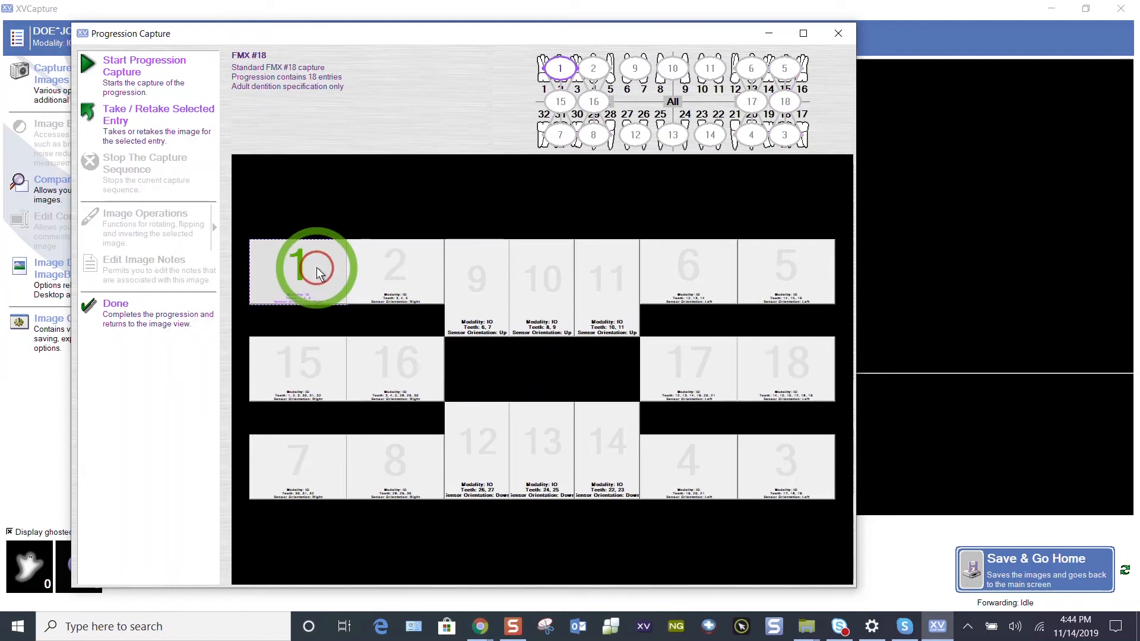
left_click(297, 364)
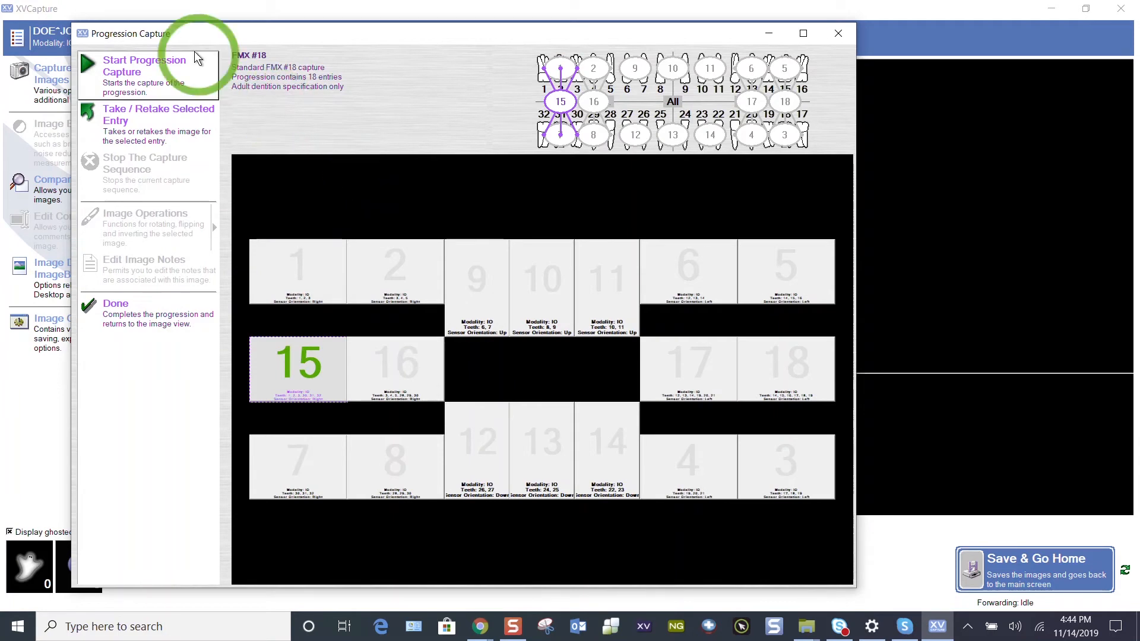
- Run the progression capture with the sensor simulator until entry 8 is awaiting capture
left_click(144, 64)
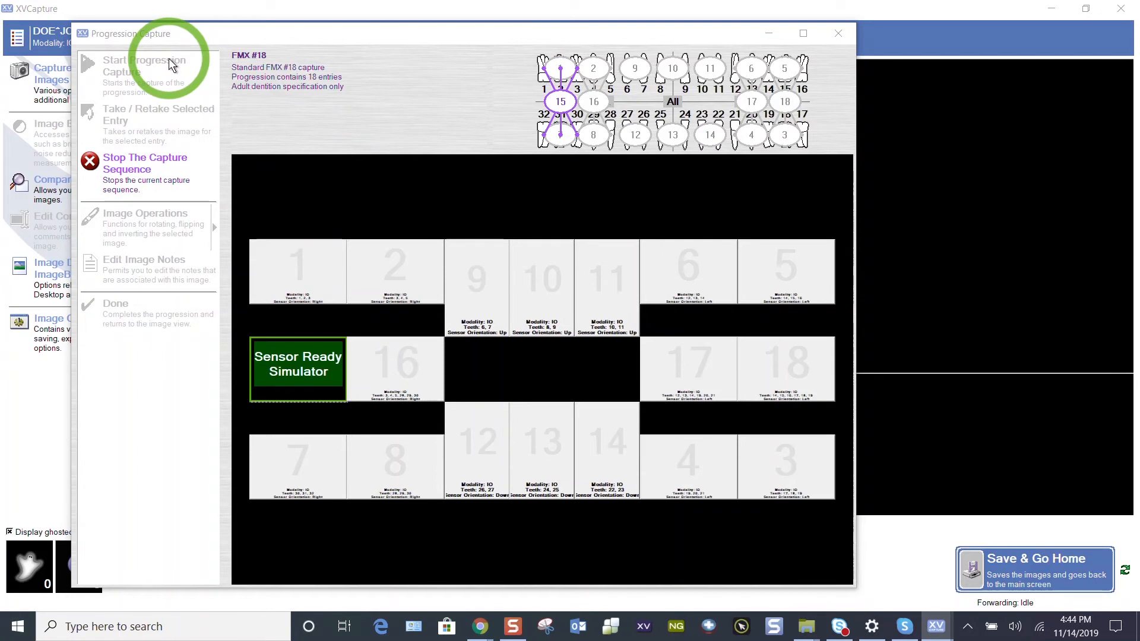
left_click(143, 65)
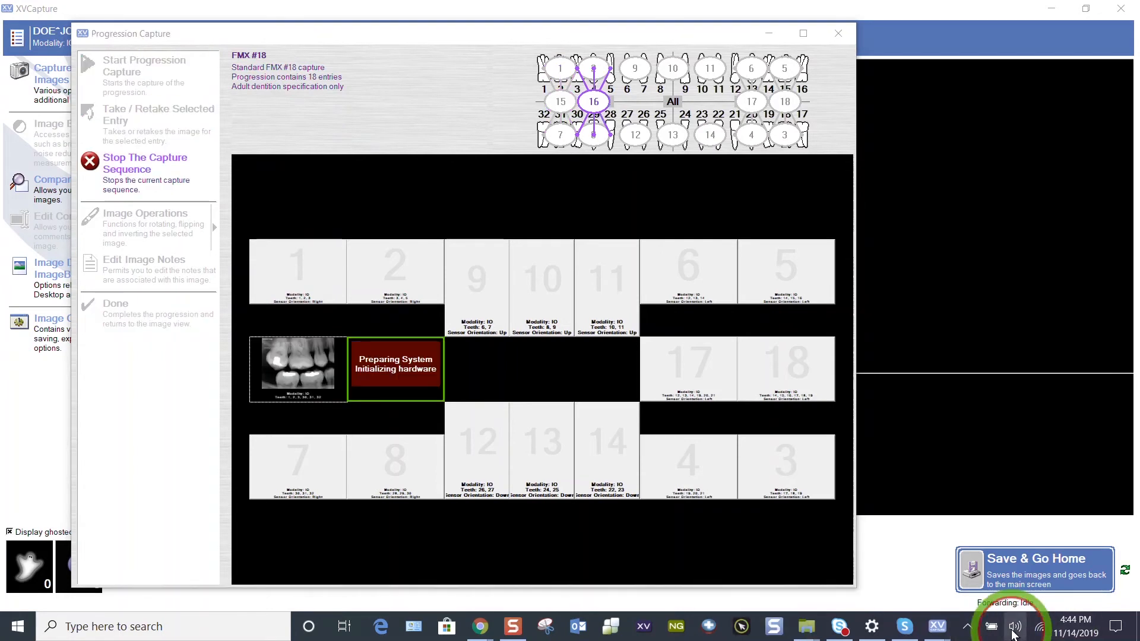
left_click(1014, 625)
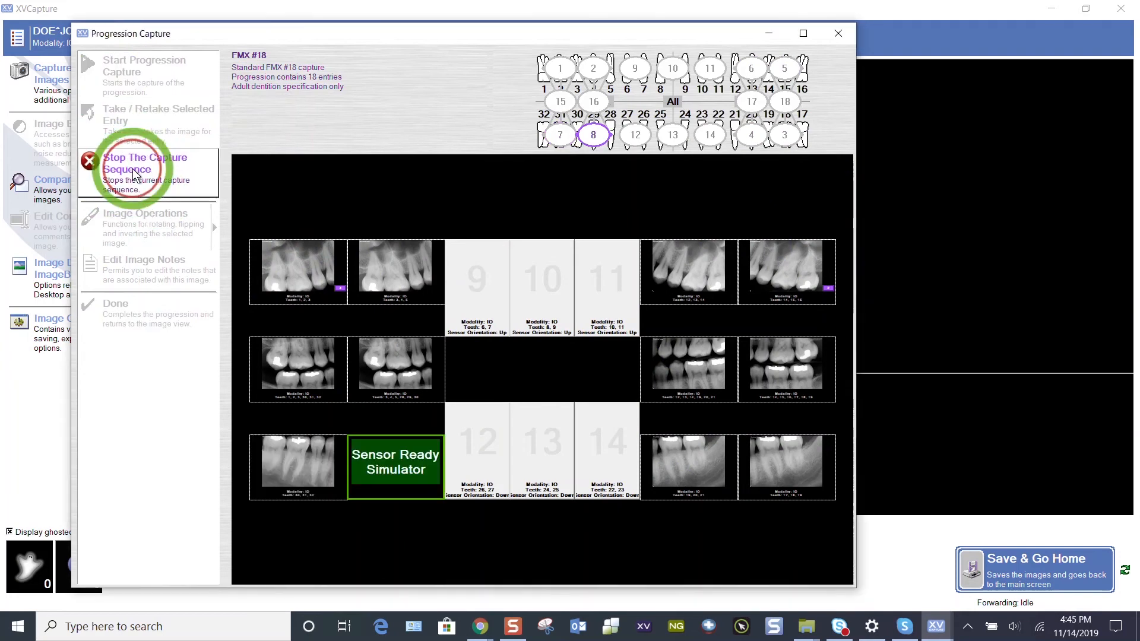
- Stop the capture sequence, keeping 11 X-rays and entries 8-14 empty
left_click(145, 162)
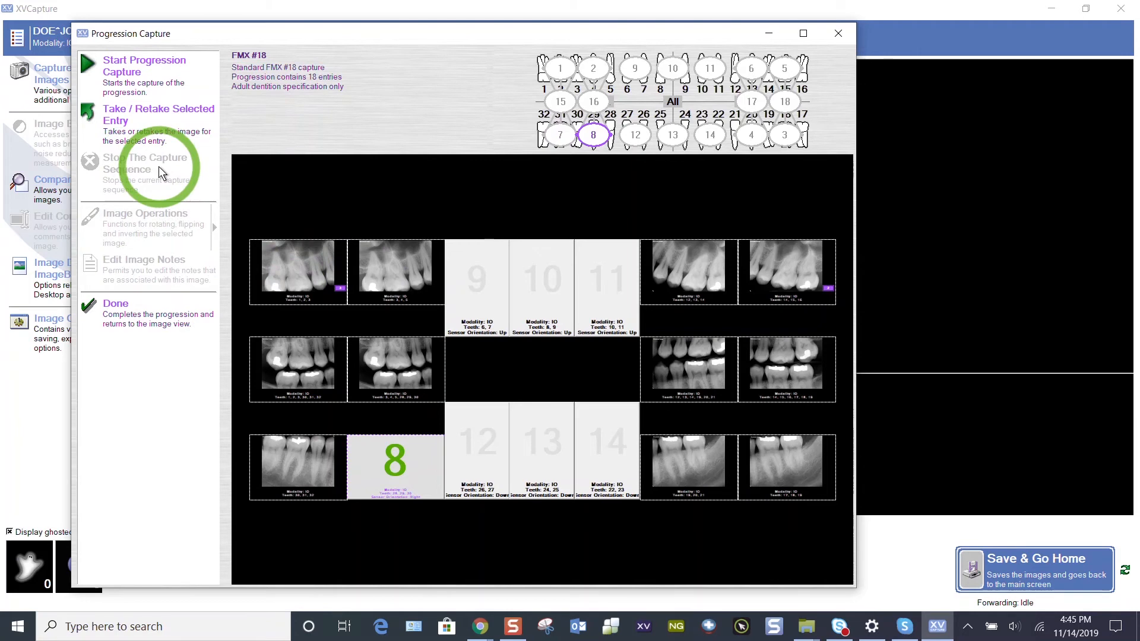
mouse_move(367, 178)
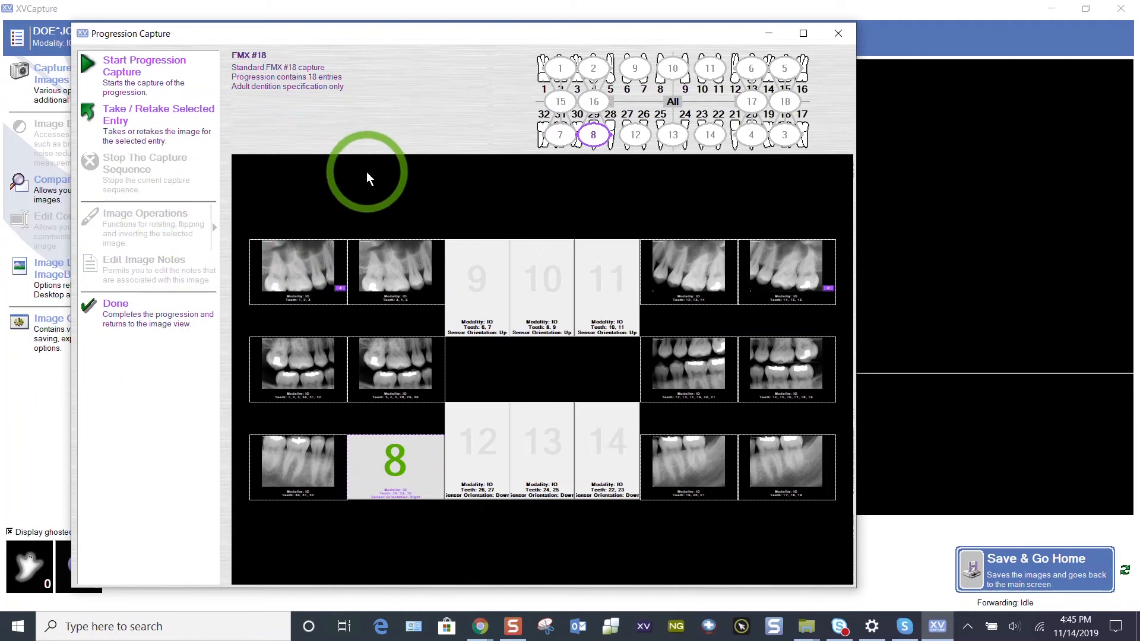
mouse_move(244, 527)
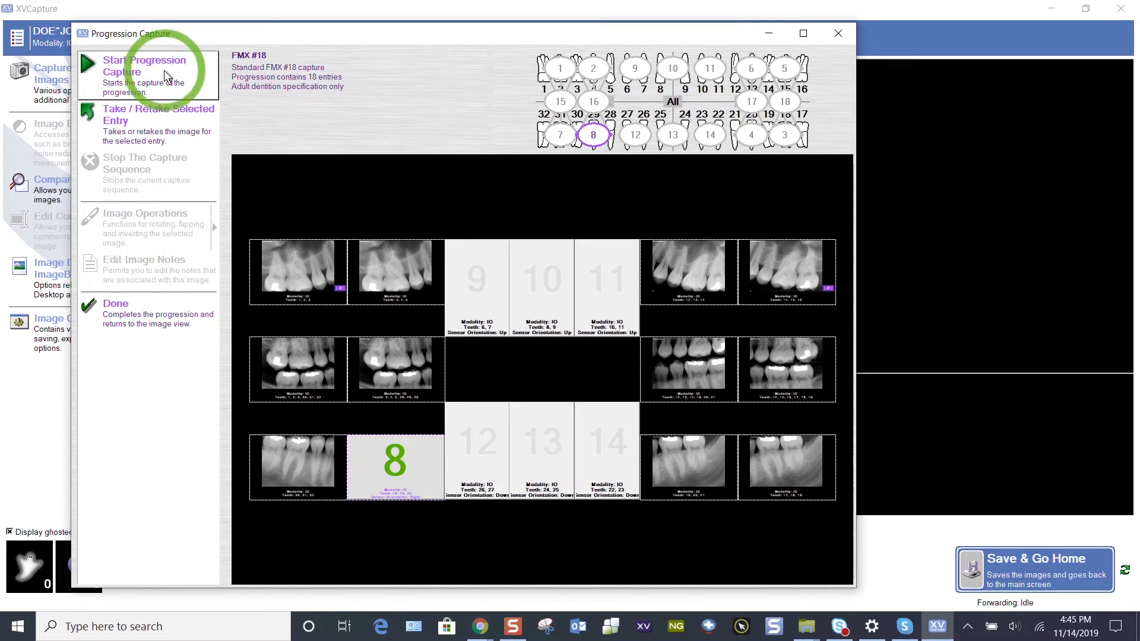
- Resume capture from entry 8 until all 18 FMX entries hold X-rays, then stop
left_click(145, 65)
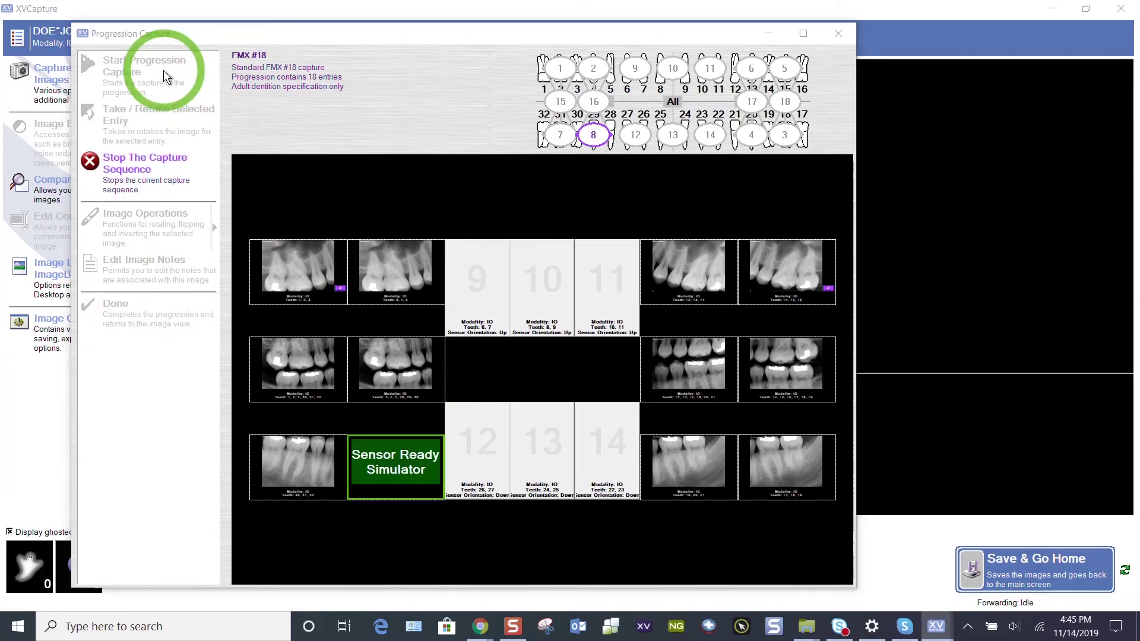
left_click(145, 66)
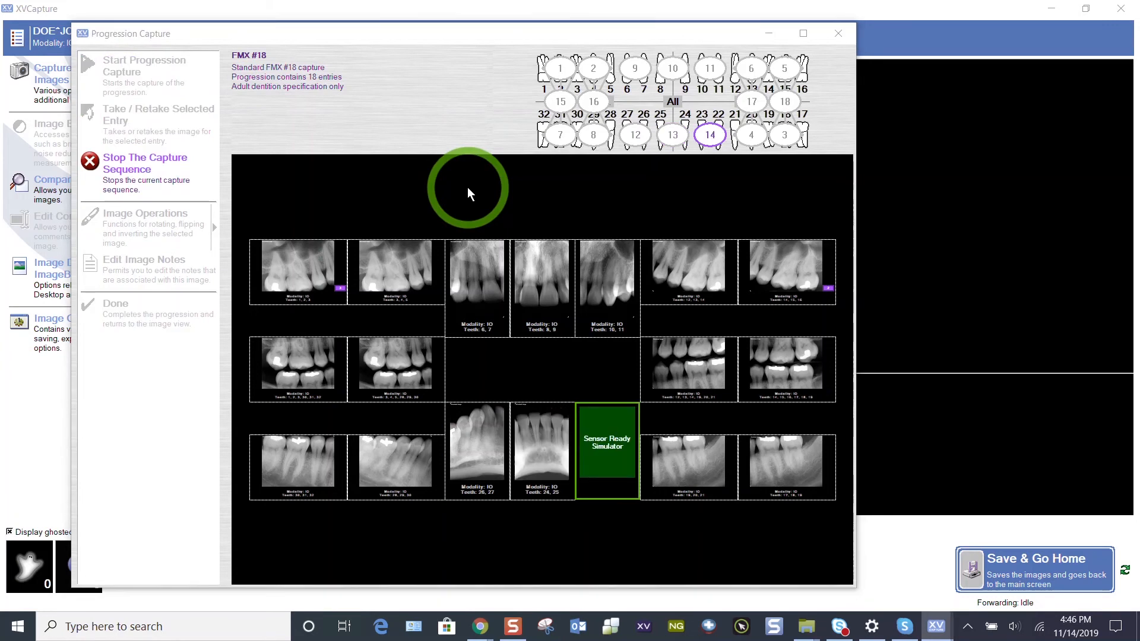
left_click(145, 162)
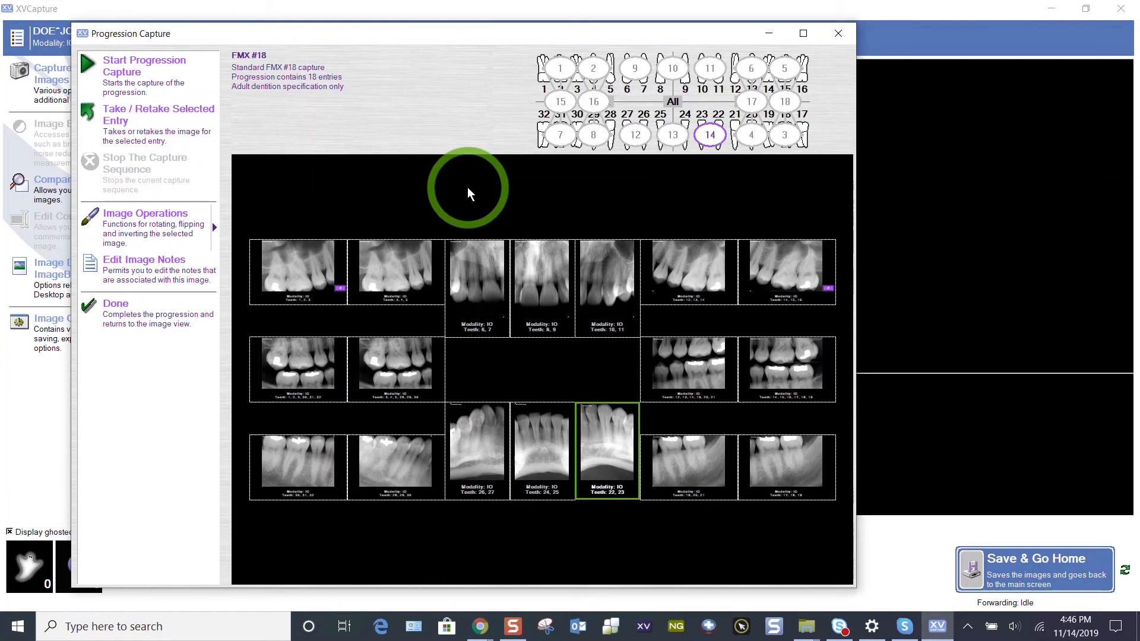
mouse_move(431, 353)
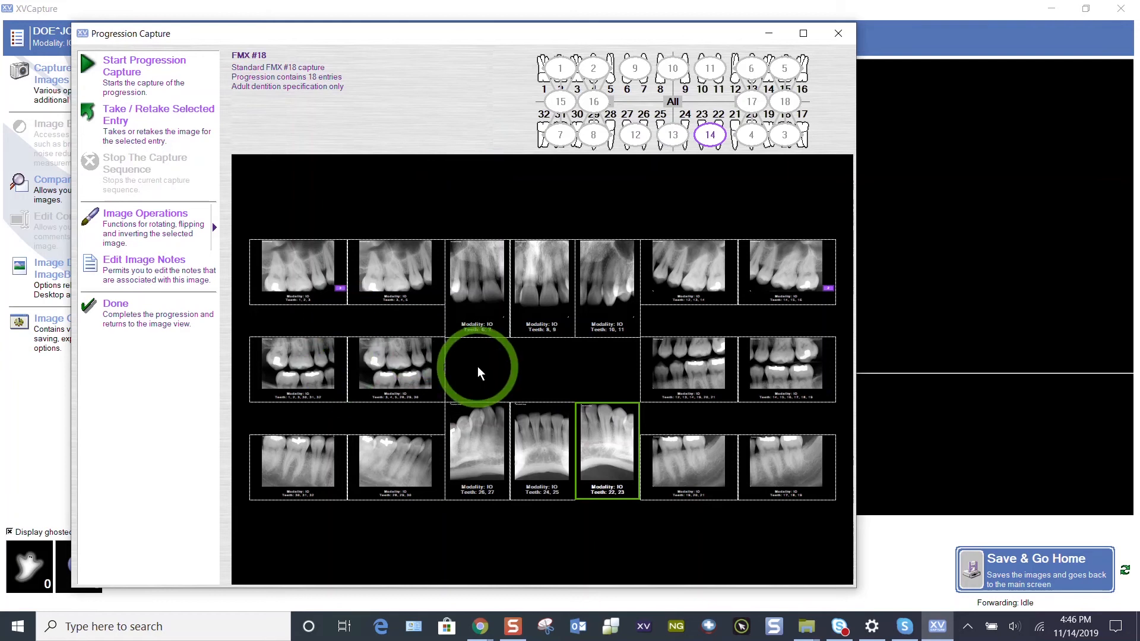
mouse_move(598, 348)
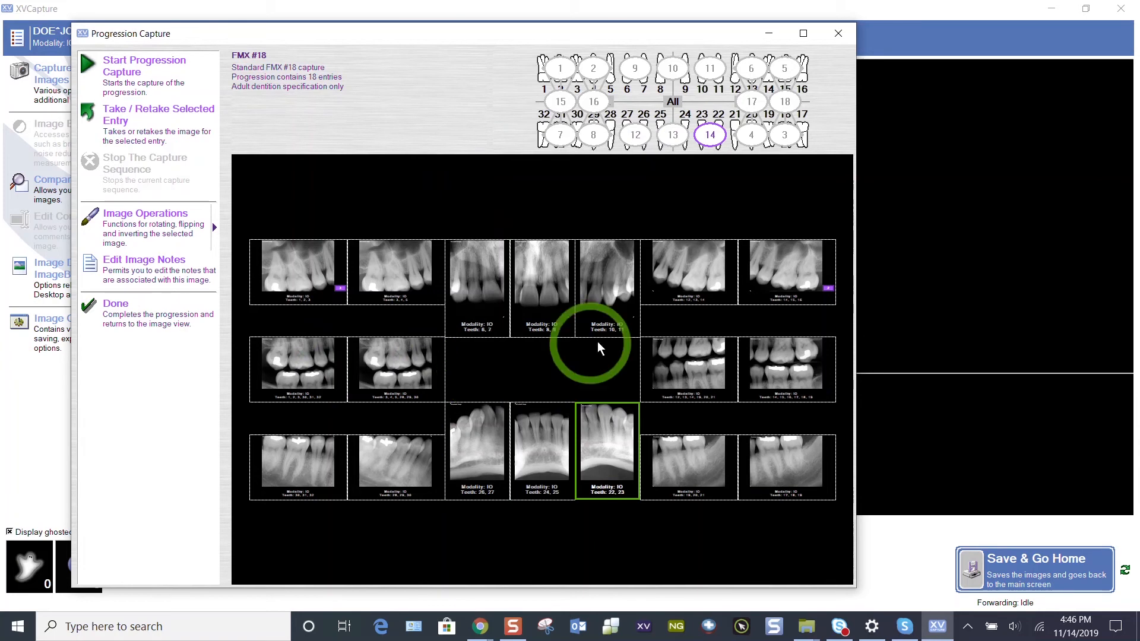
- Retake entry 18 and keep the new capture as its primary image
left_click(785, 369)
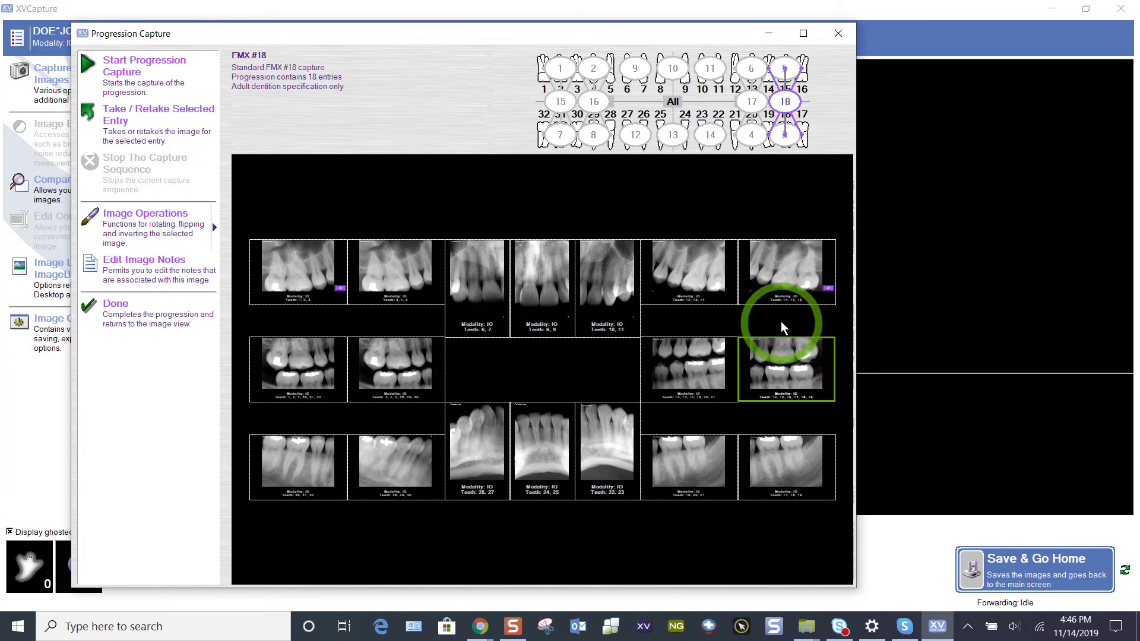
mouse_move(712, 389)
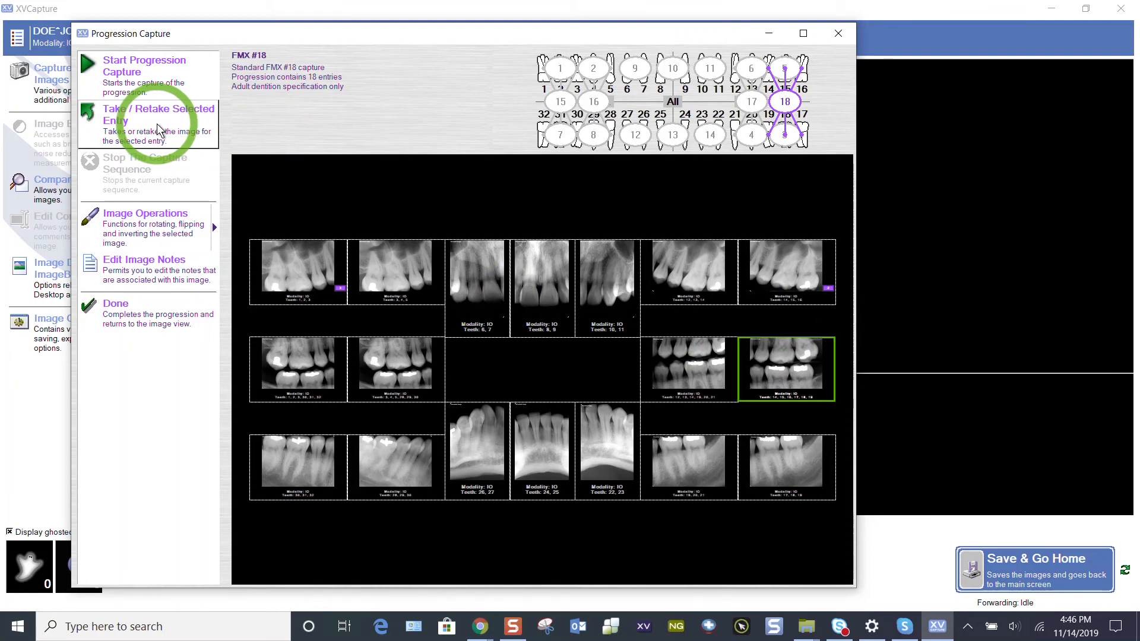
left_click(158, 114)
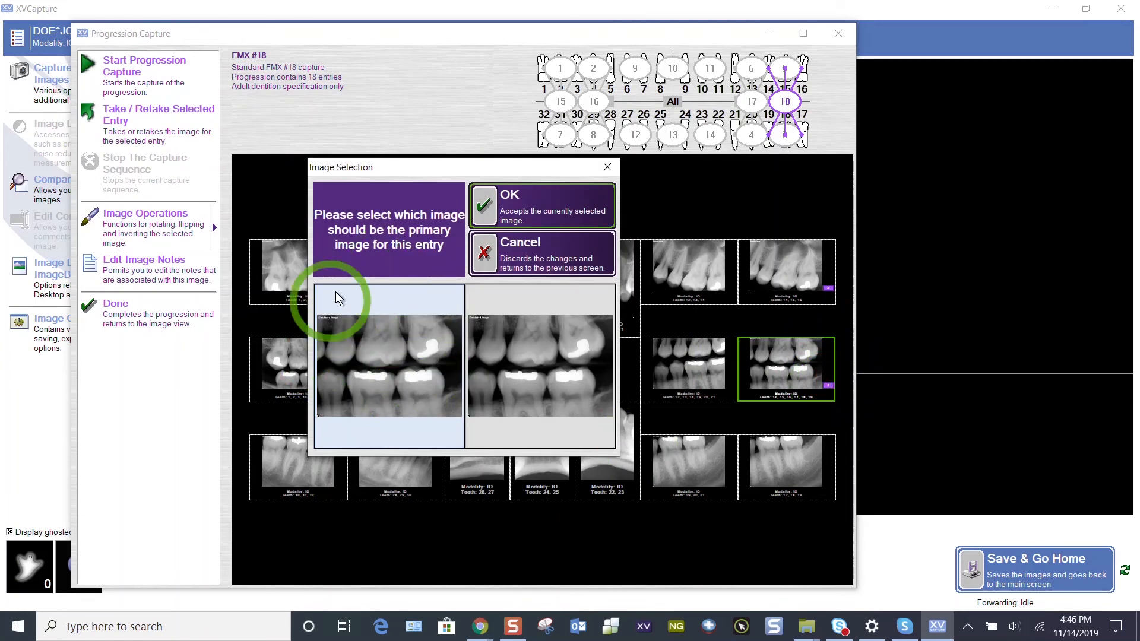
mouse_move(365, 325)
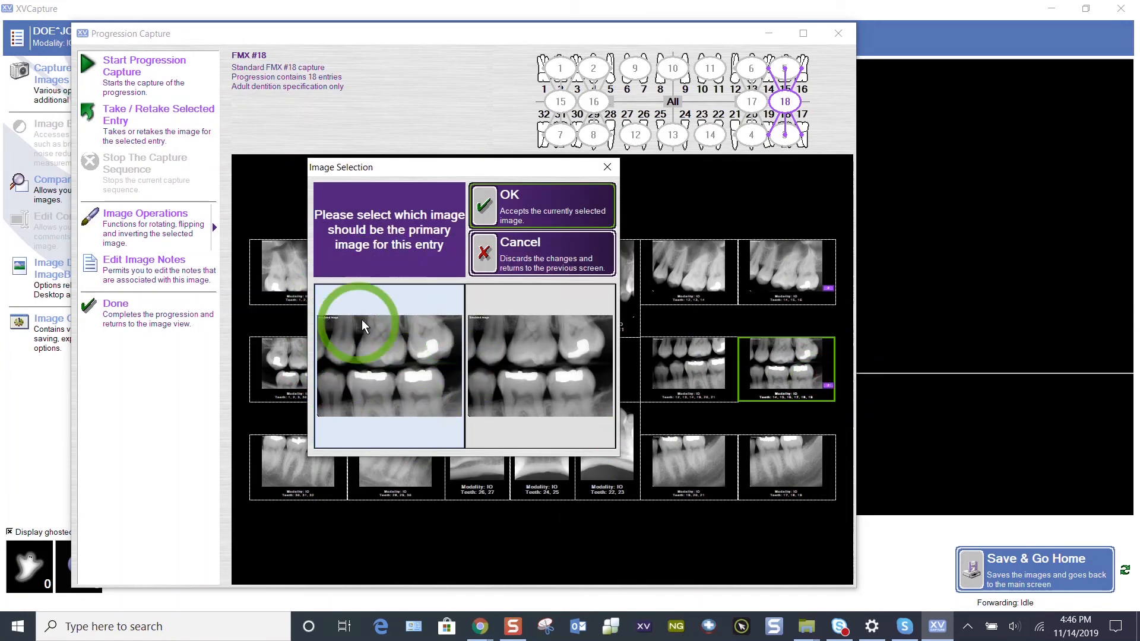
left_click(549, 378)
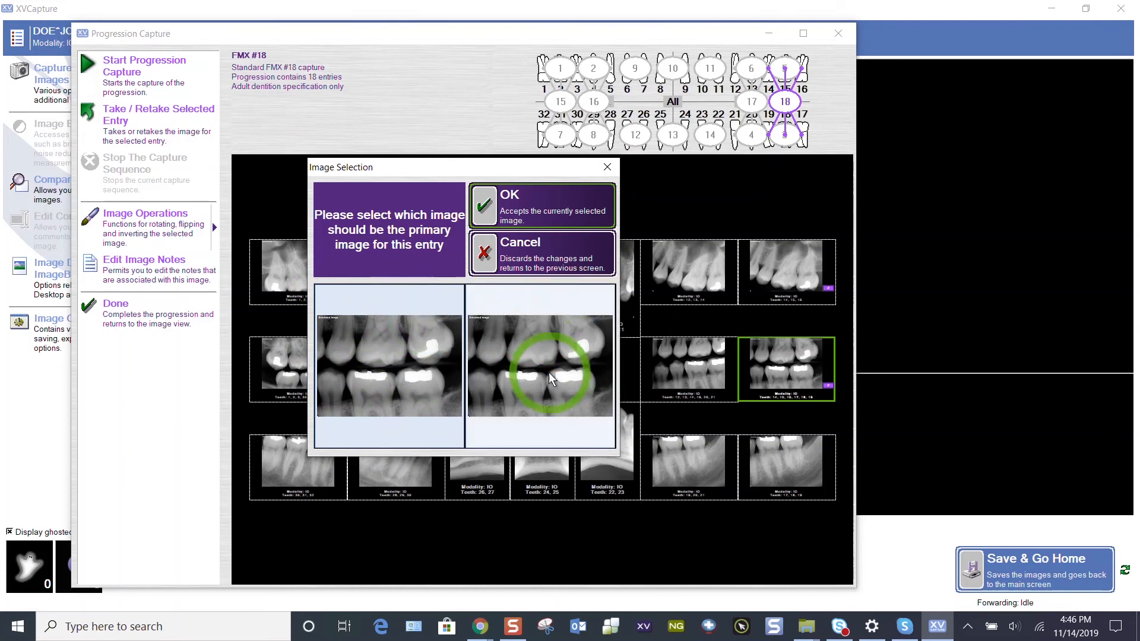
left_click(541, 206)
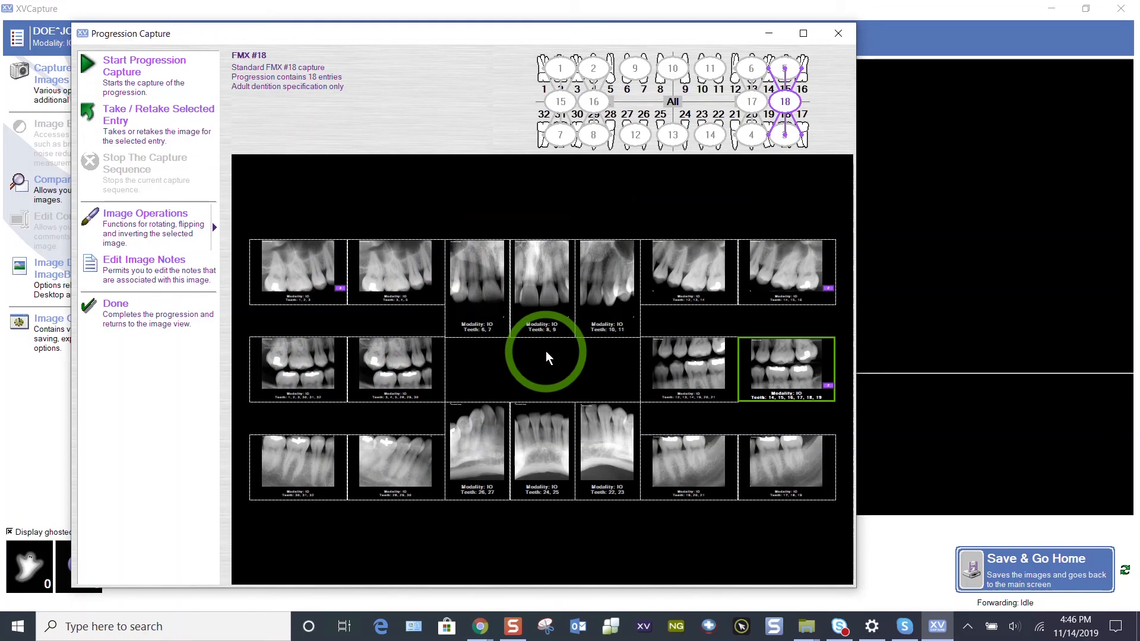
mouse_move(542, 361)
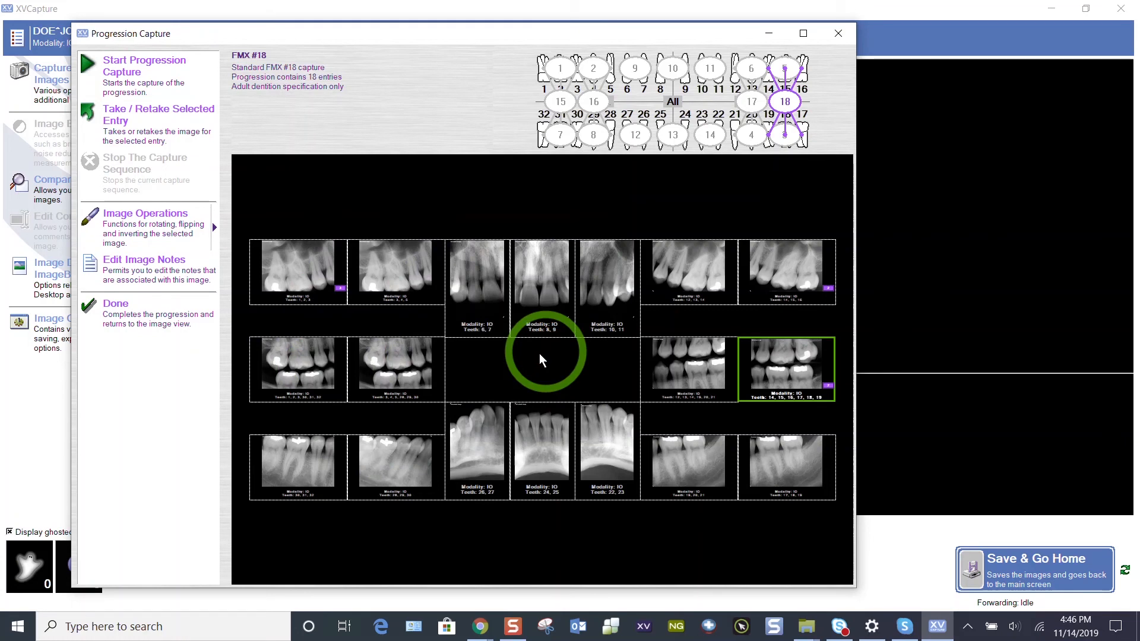
mouse_move(357, 366)
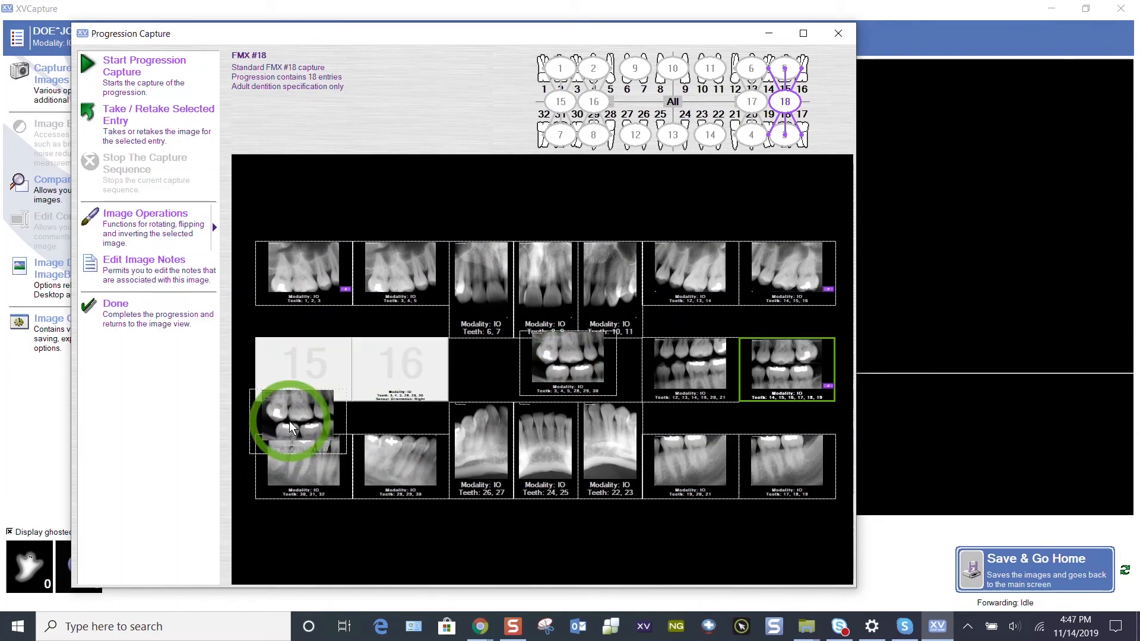
- Drag the lower-left X-ray onto a different entry slot in the layout
left_click(304, 361)
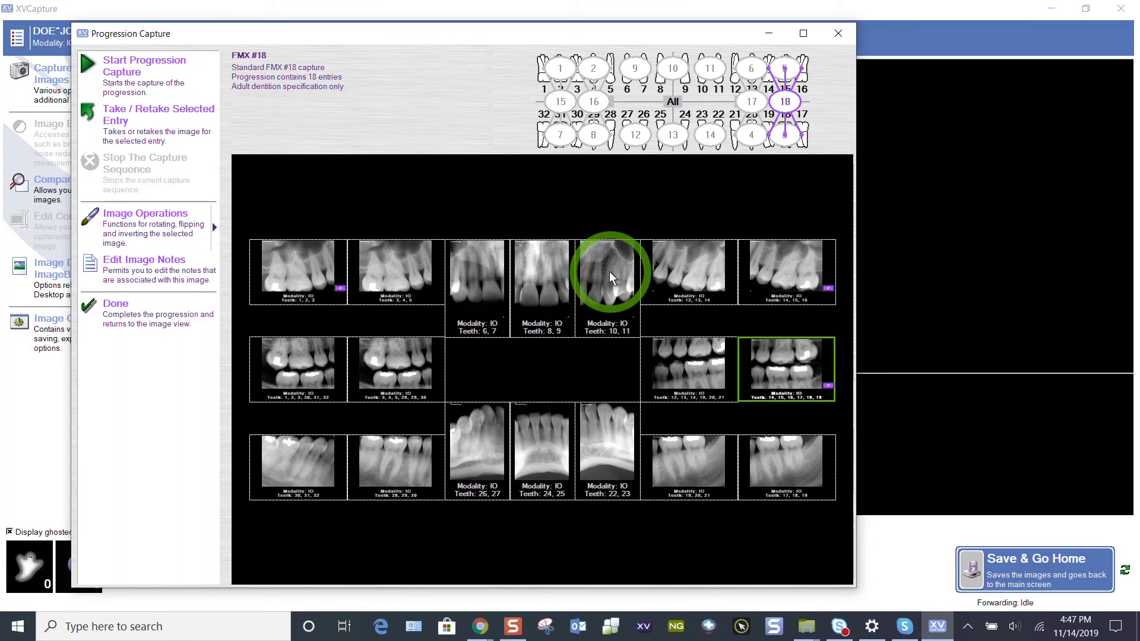
double_click(609, 273)
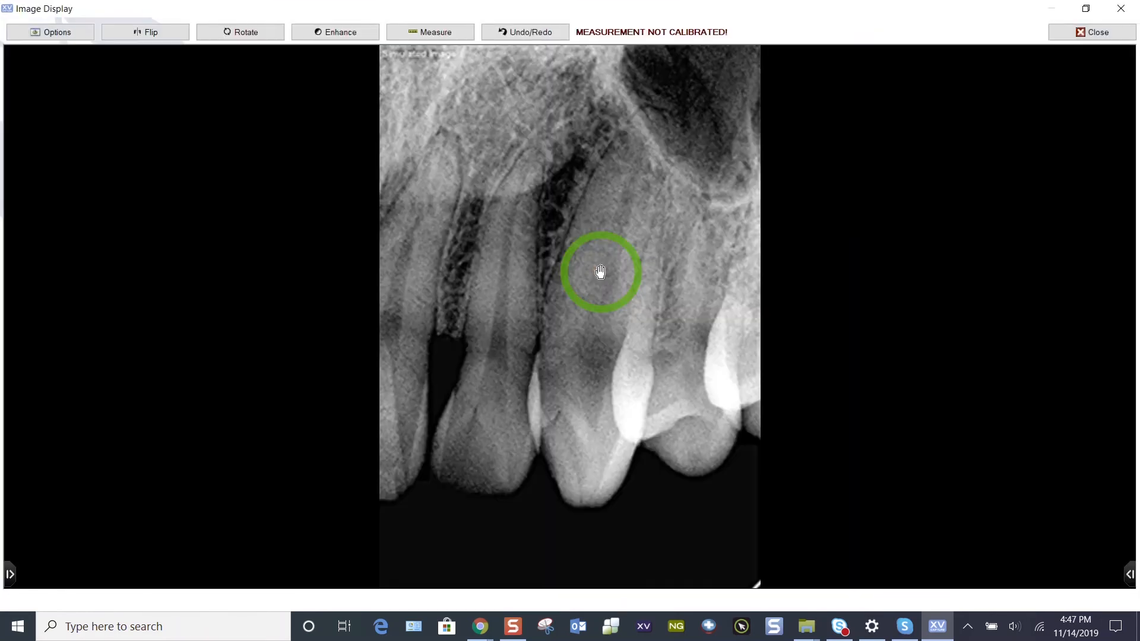
mouse_move(1057, 42)
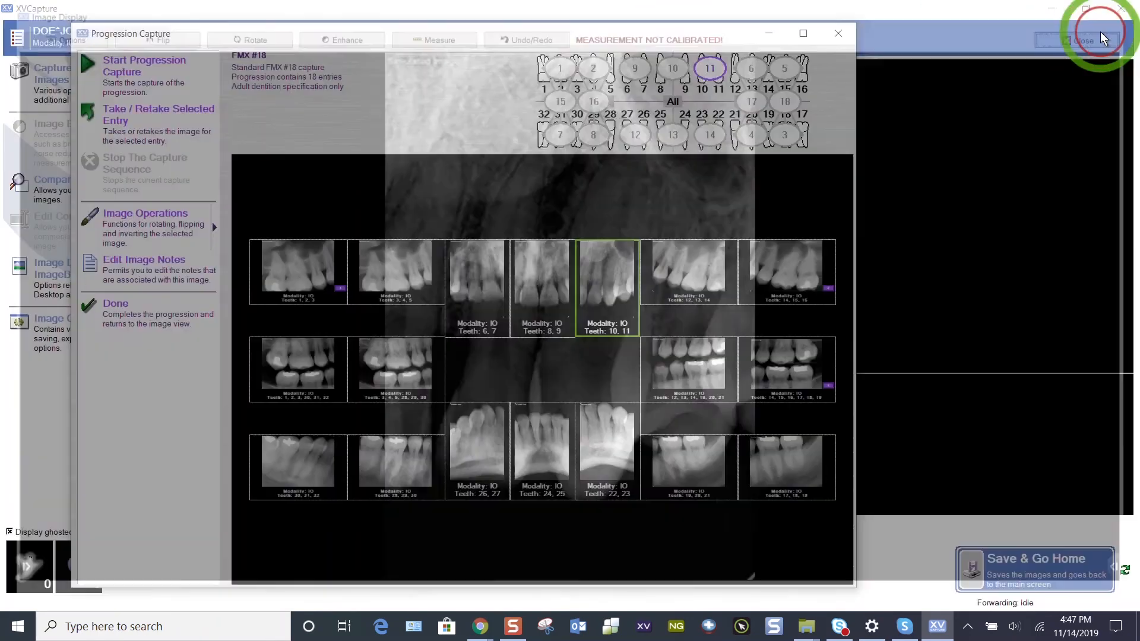
left_click(1083, 40)
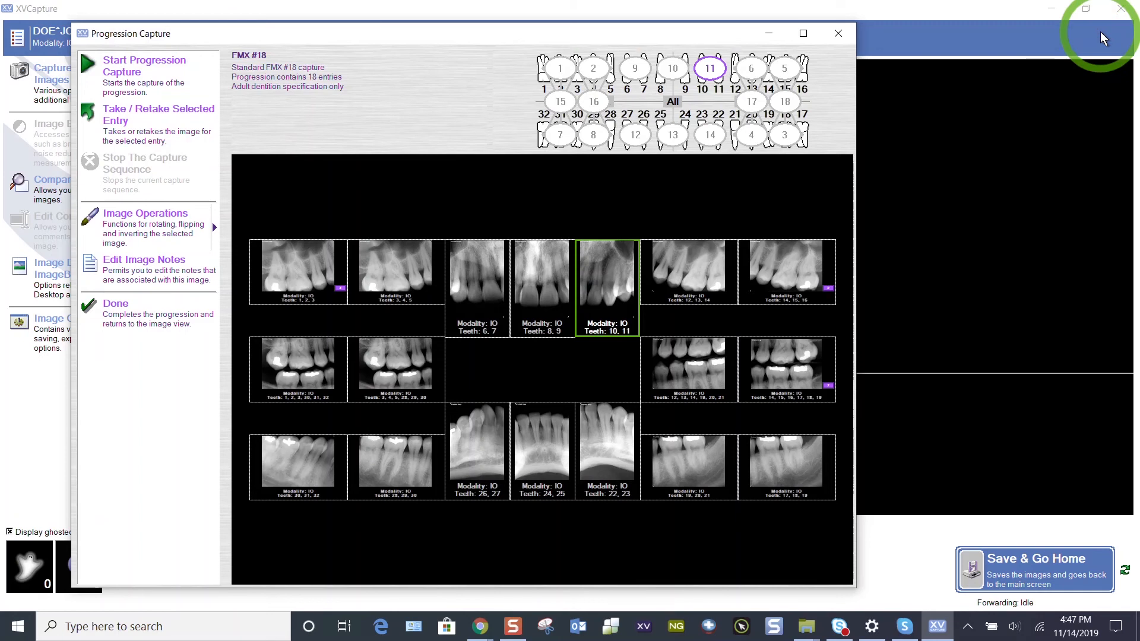
mouse_move(1083, 42)
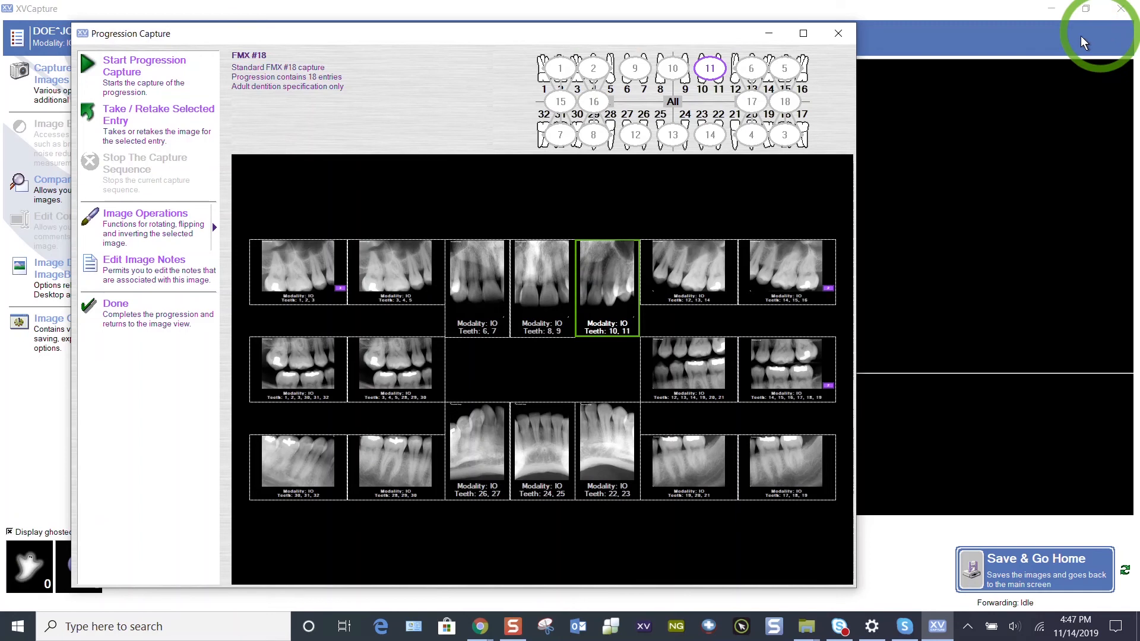
mouse_move(91, 338)
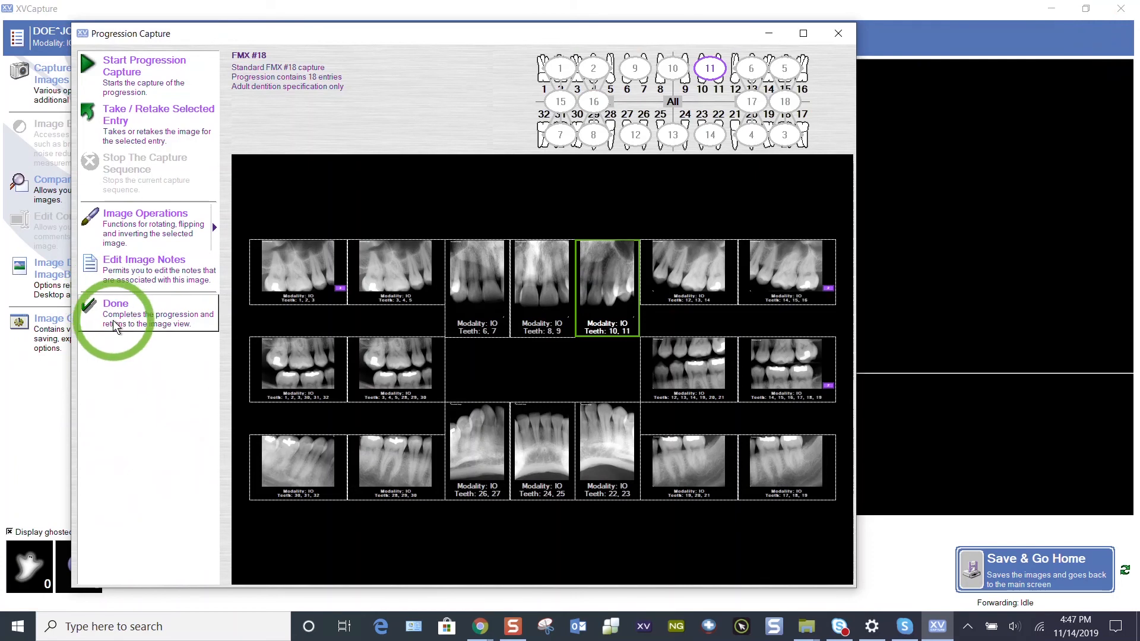
- Finish the progression and step through the last images back to the labelled 18-image layout
left_click(114, 309)
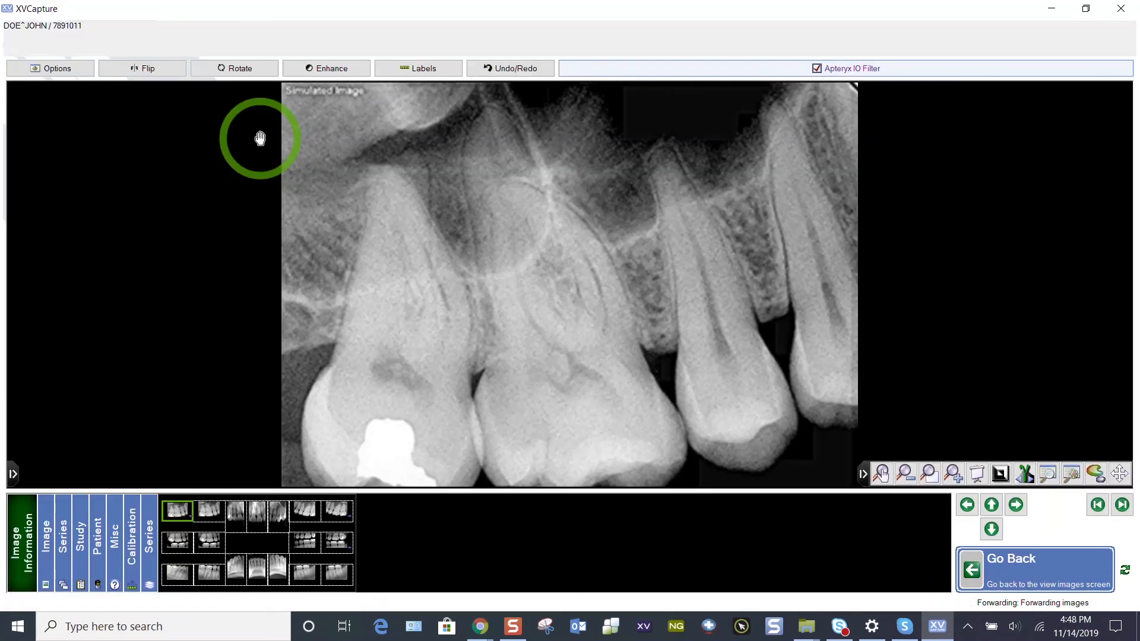
left_click(258, 511)
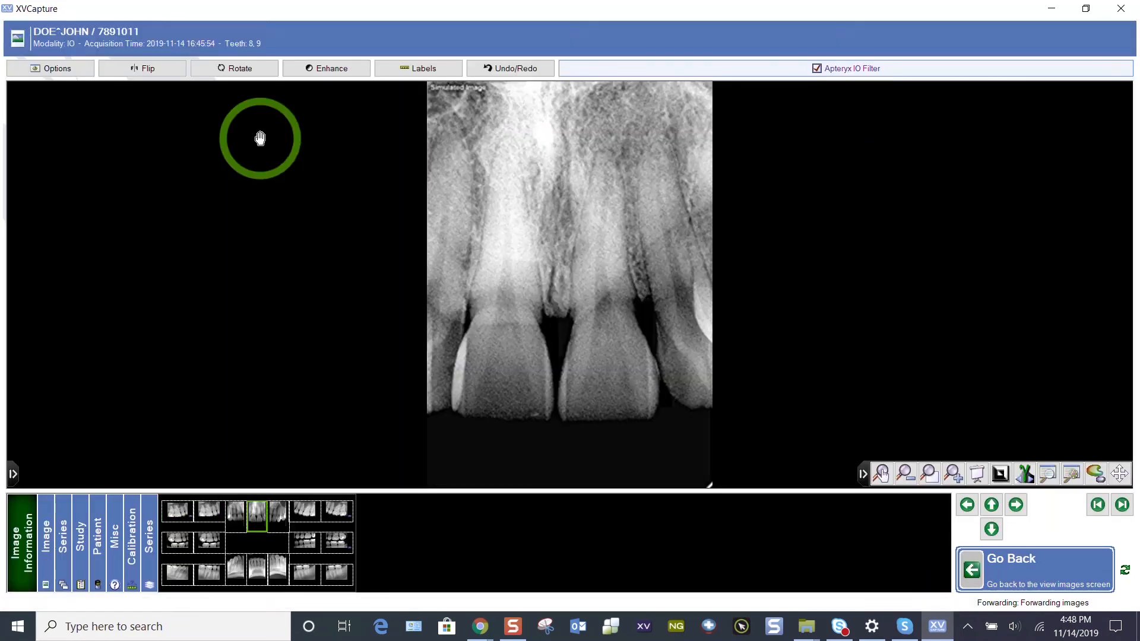
left_click(334, 509)
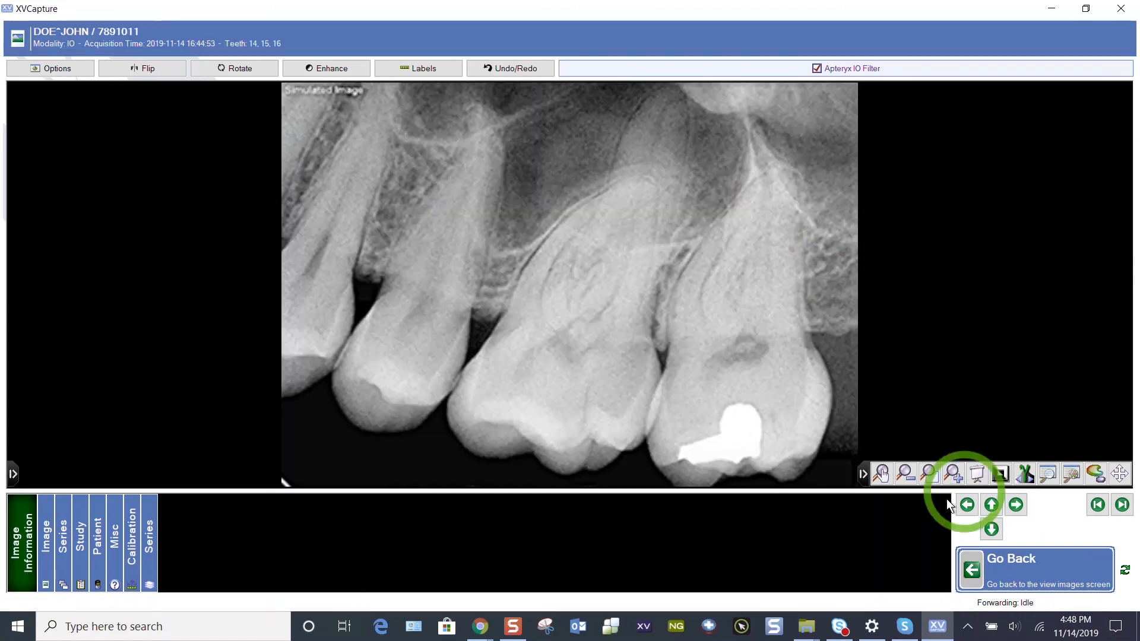
left_click(991, 527)
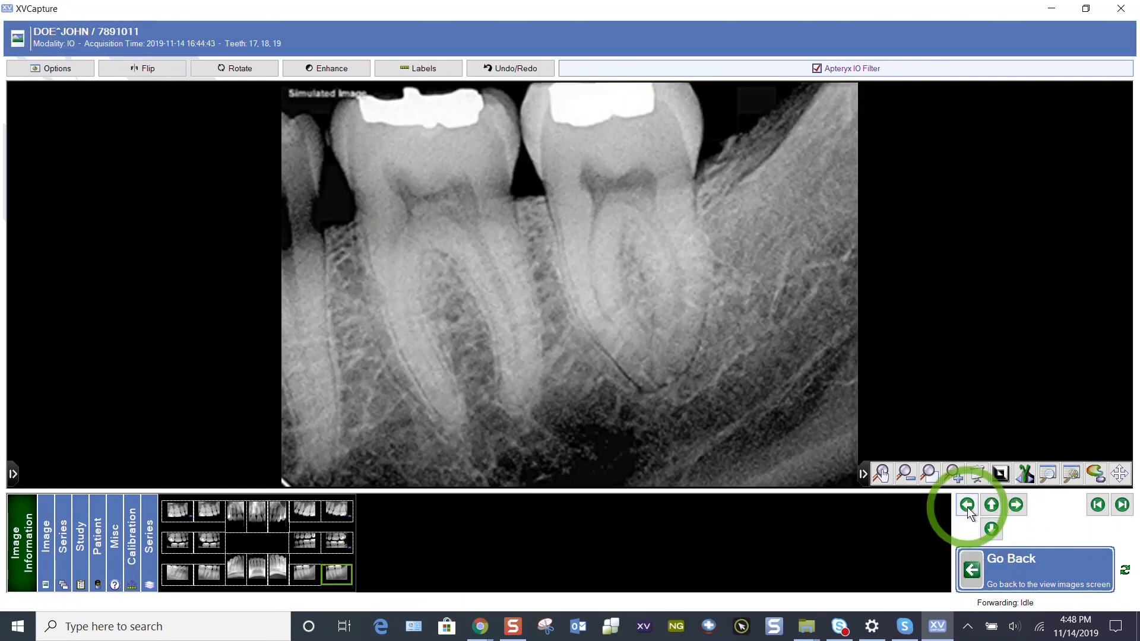
left_click(967, 504)
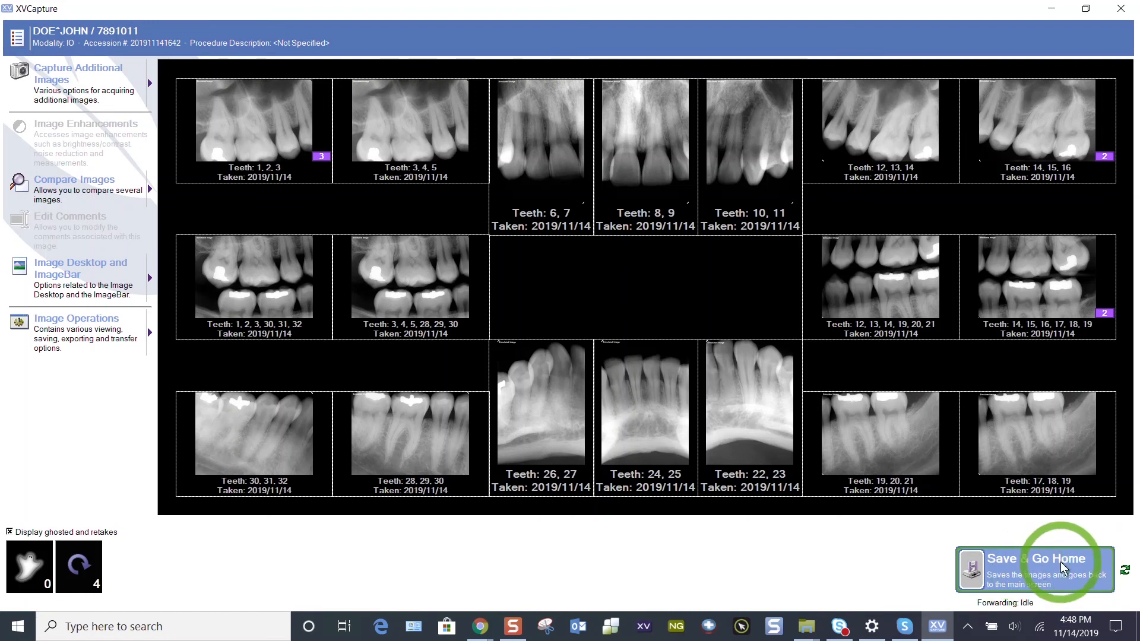
mouse_move(1126, 567)
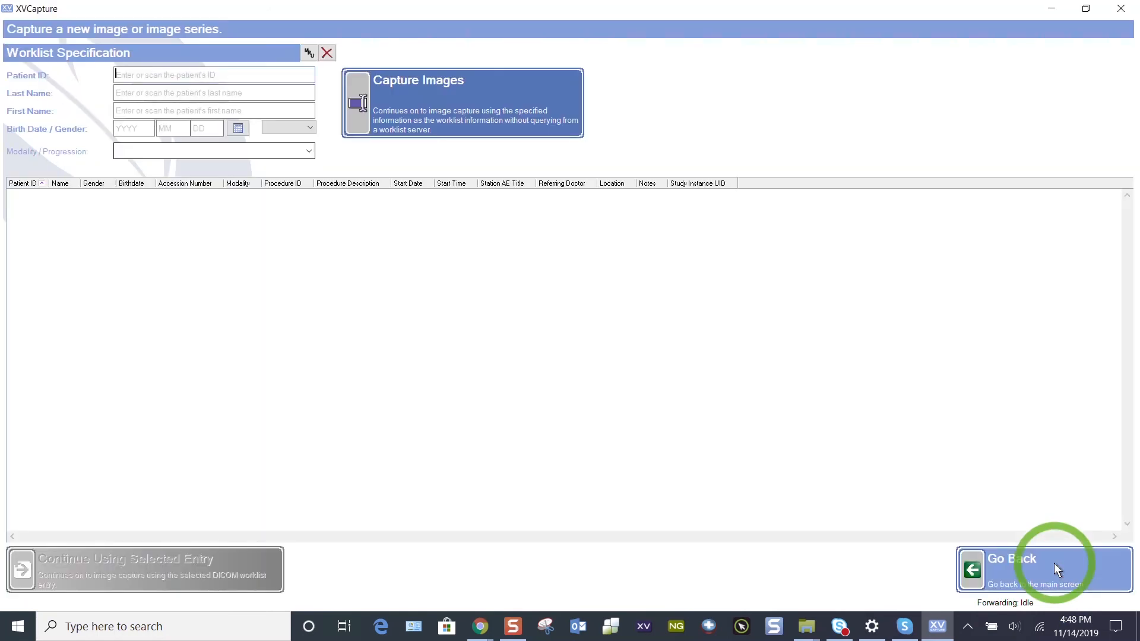
mouse_move(1019, 555)
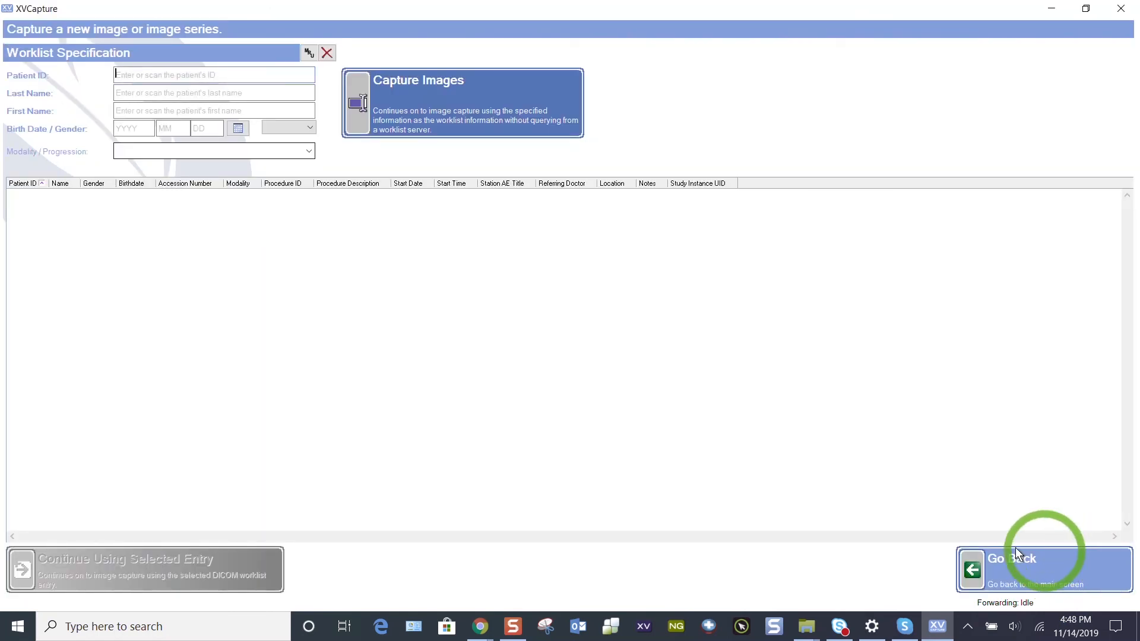
- Return to the main screen and start a View Images query
left_click(1011, 569)
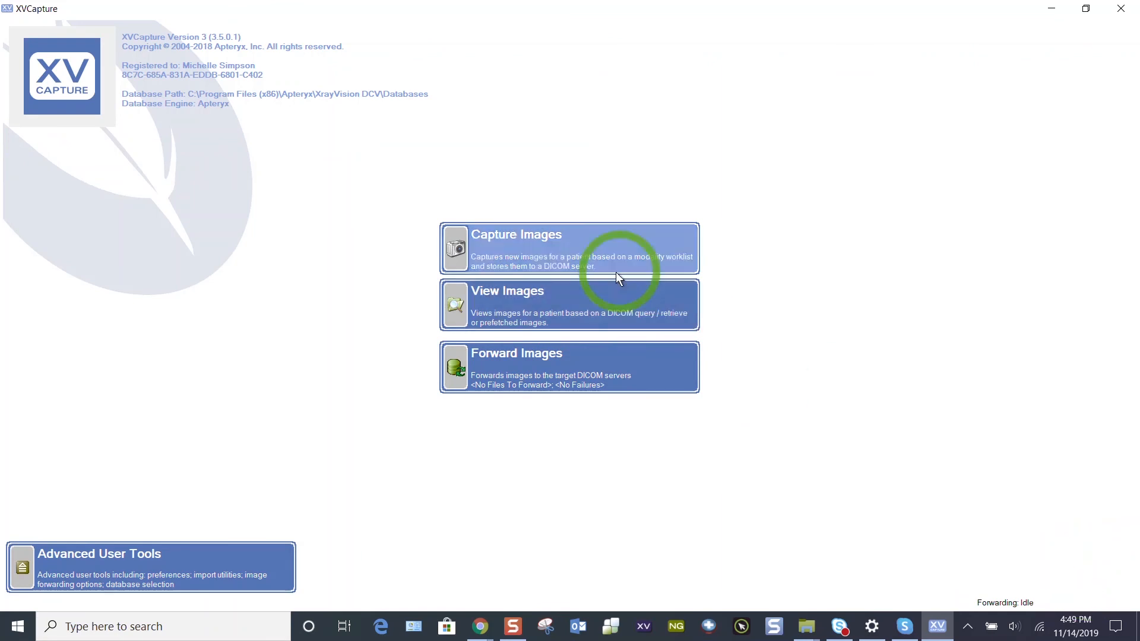
mouse_move(581, 303)
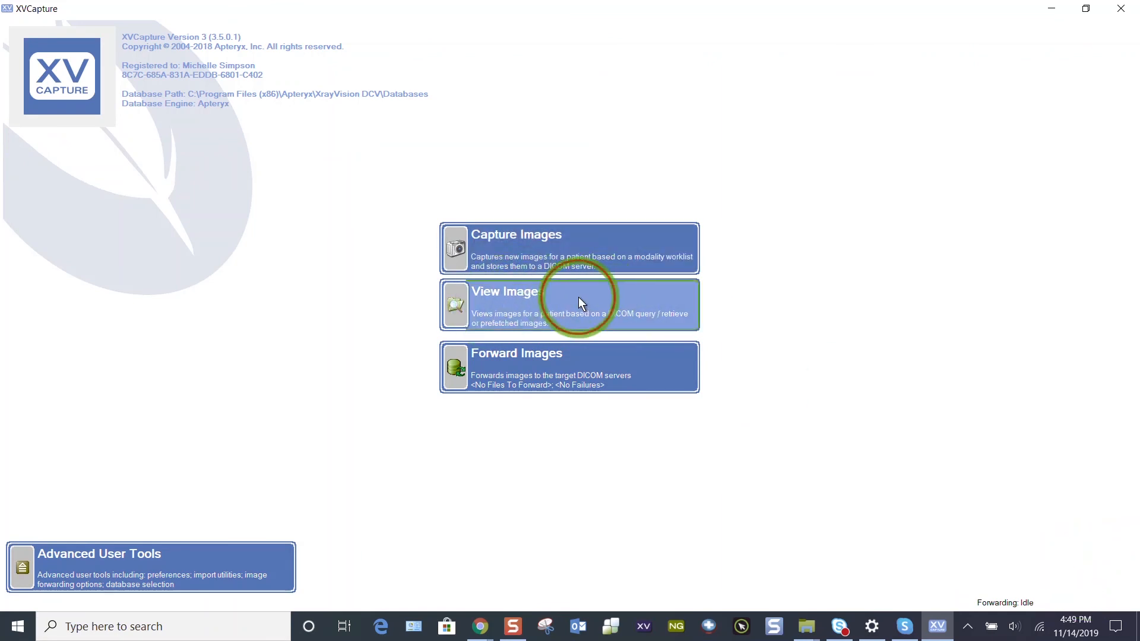
left_click(569, 305)
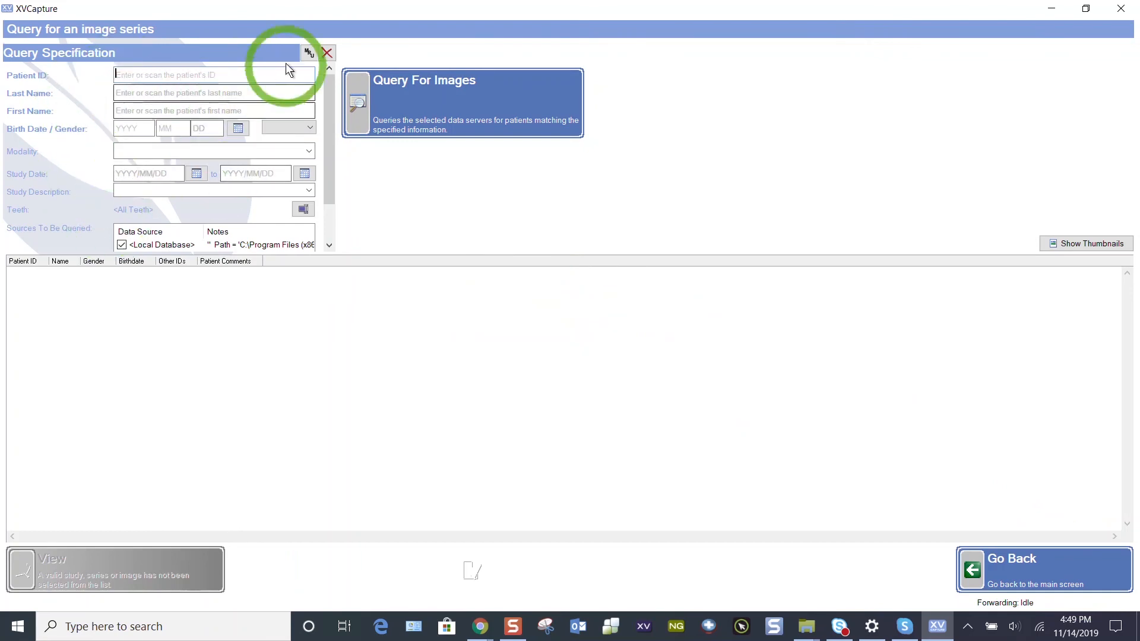
- Query the current patient, sort studies newest first, and select the 2019/11/14 16:42:52 Dental Exam
left_click(308, 53)
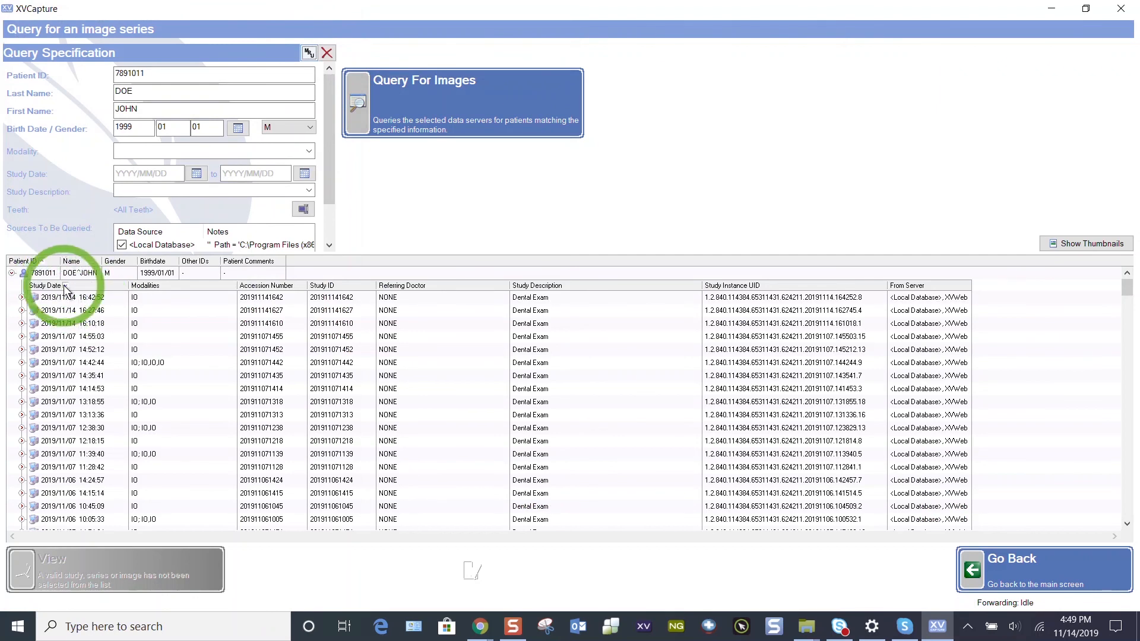
left_click(45, 285)
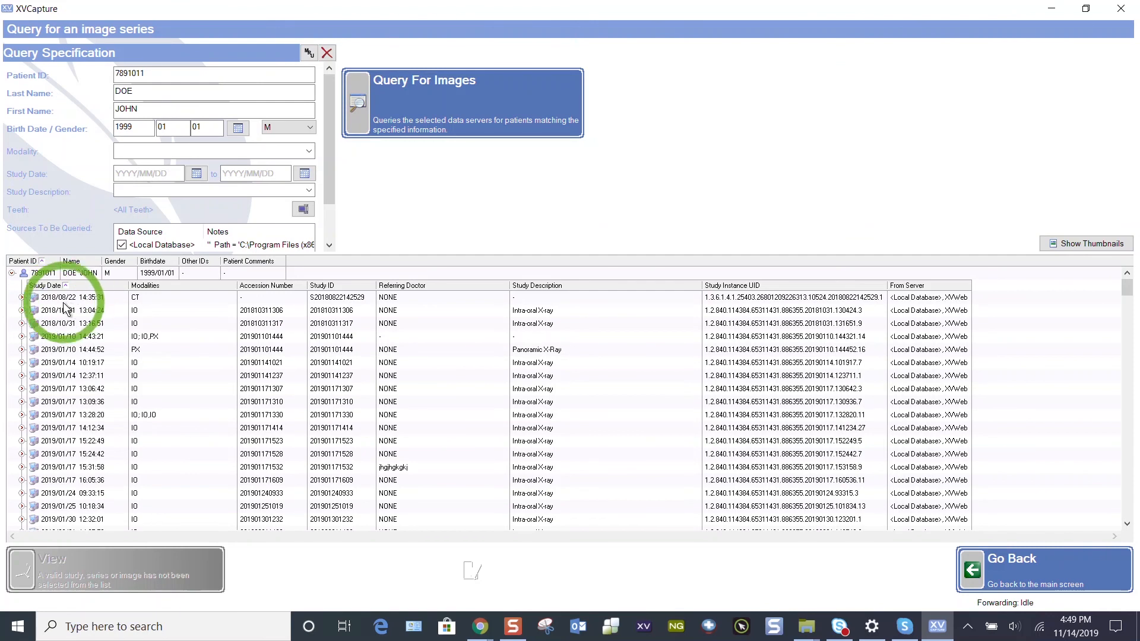
left_click(46, 285)
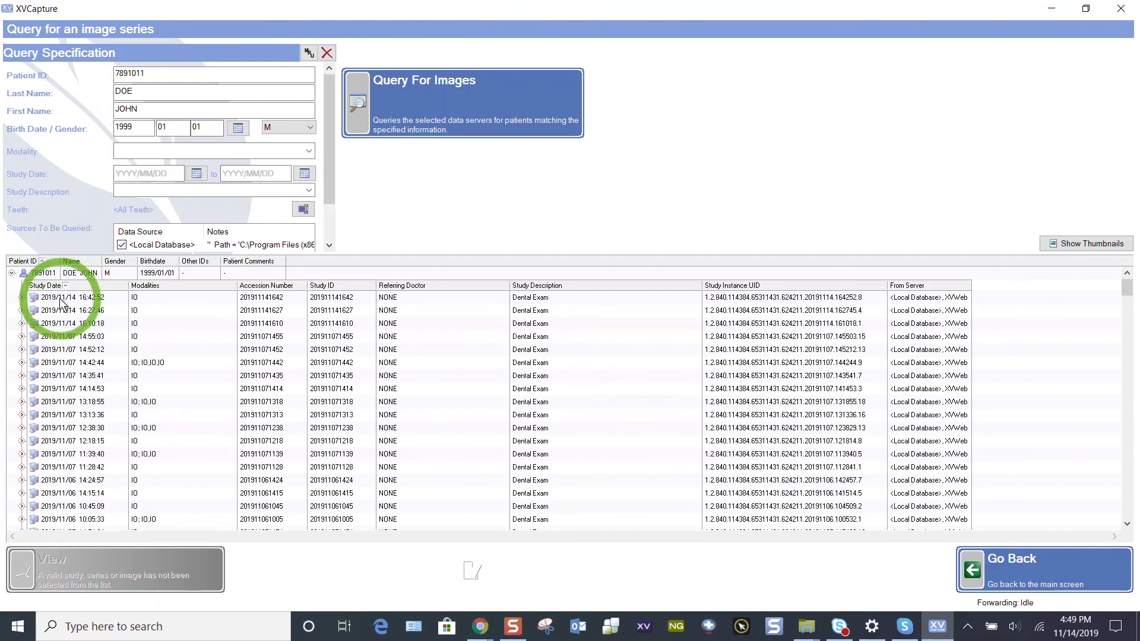
left_click(73, 297)
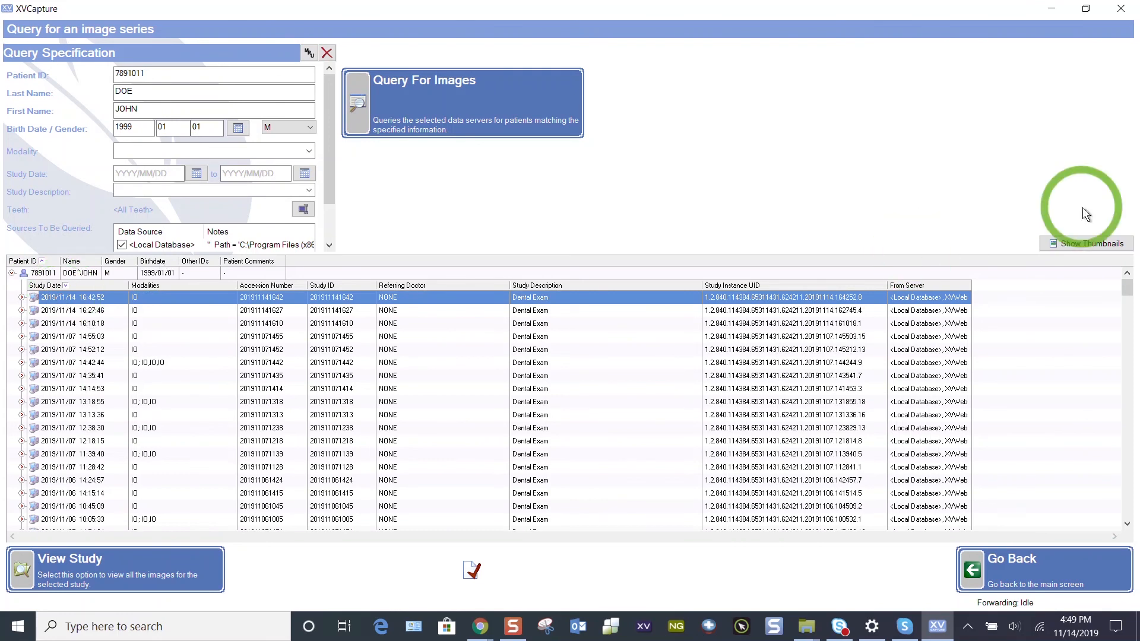
- Preview the study's thumbnails, ungrouped and regrouped, then hide the preview
left_click(1089, 243)
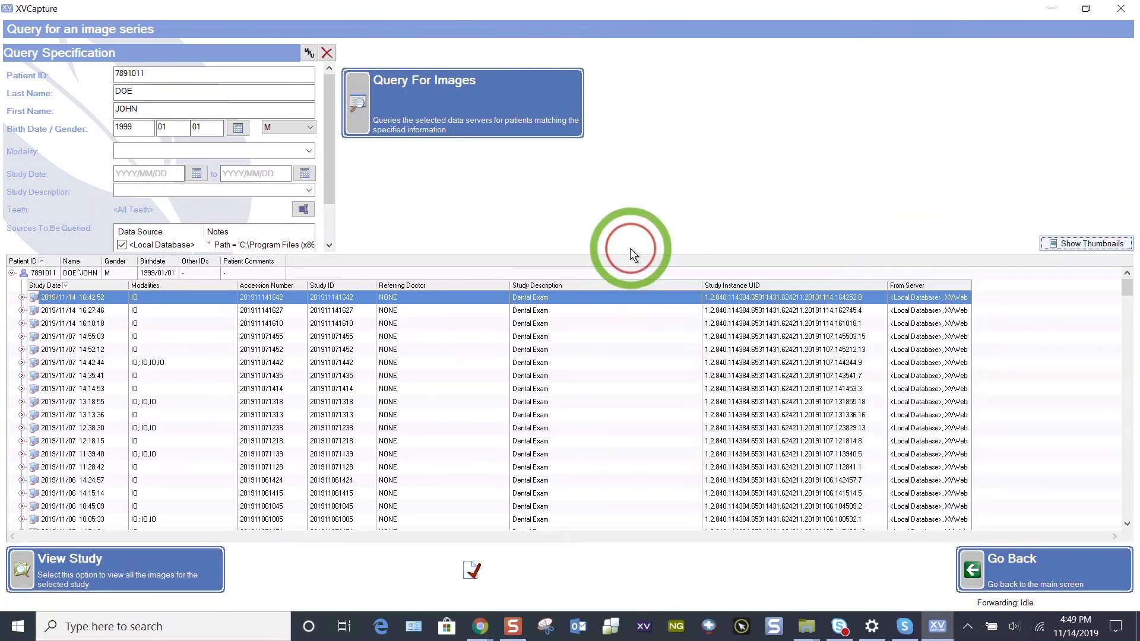
left_click(1089, 242)
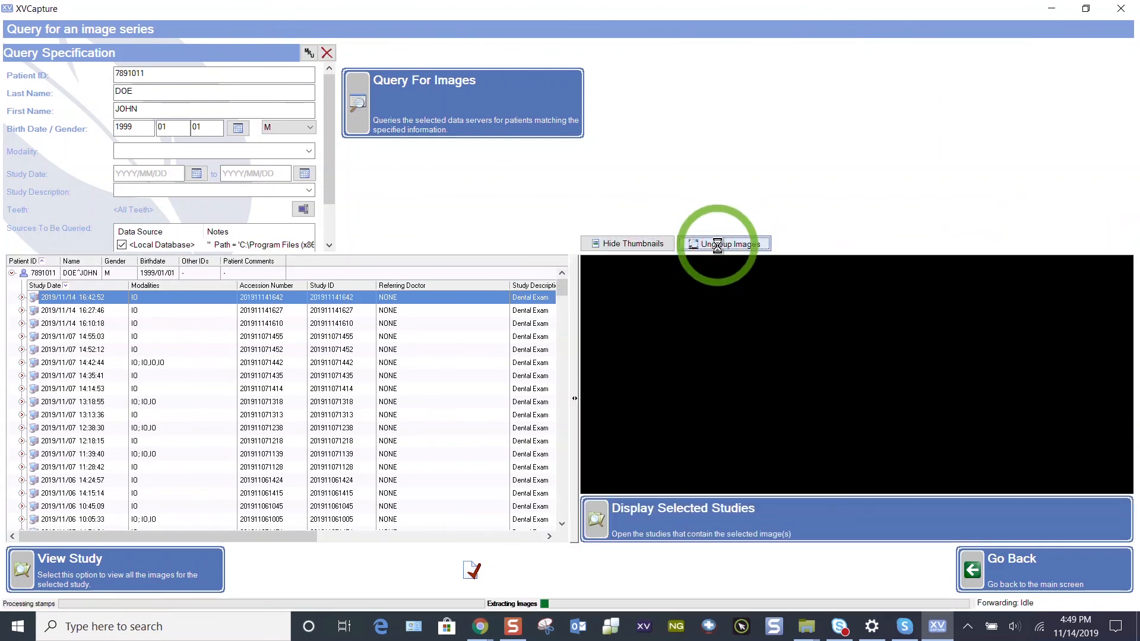
left_click(724, 242)
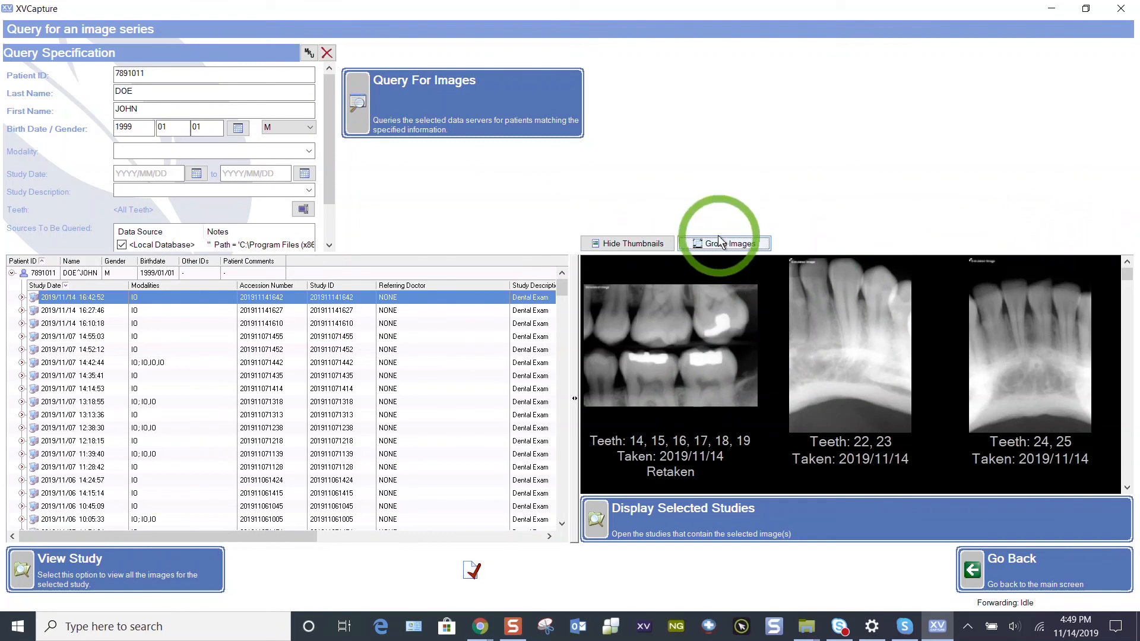
left_click(723, 244)
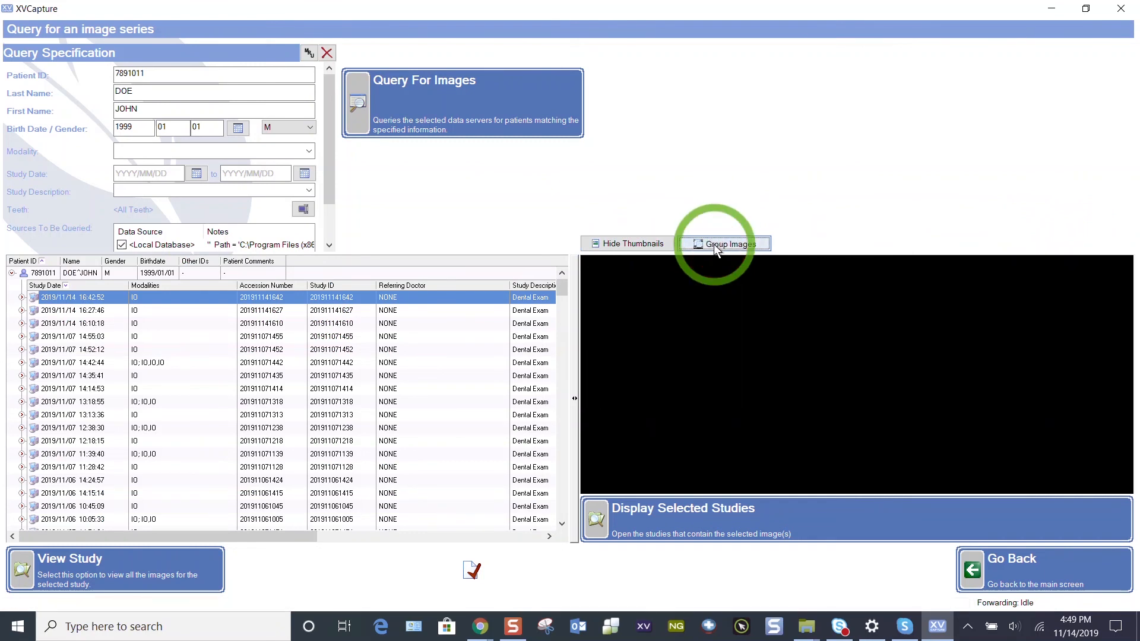
left_click(723, 244)
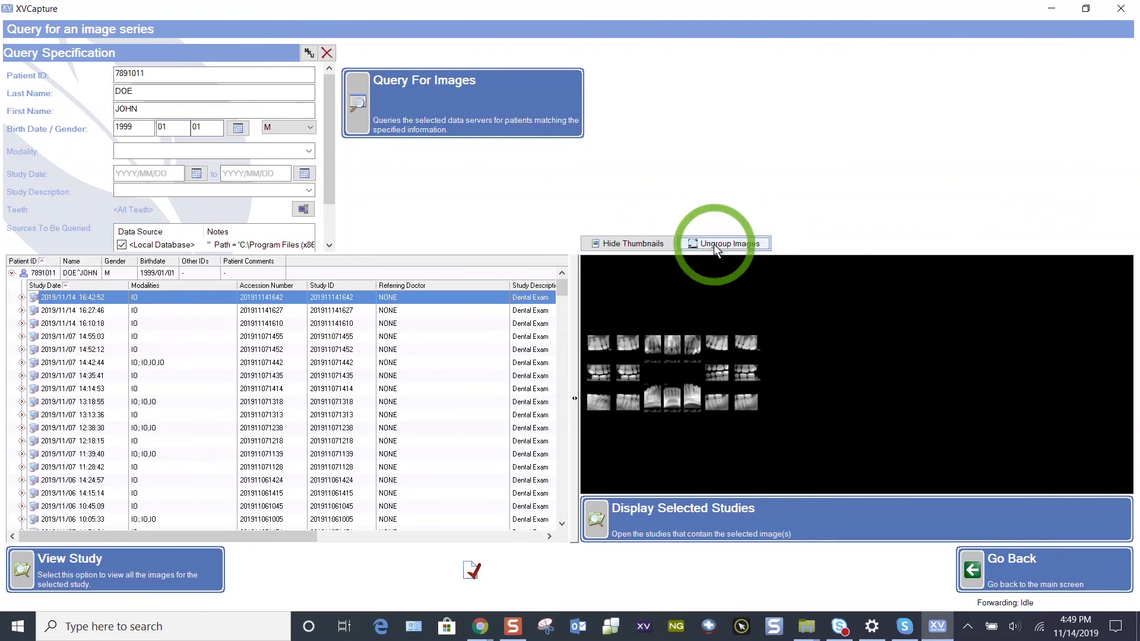
left_click(626, 242)
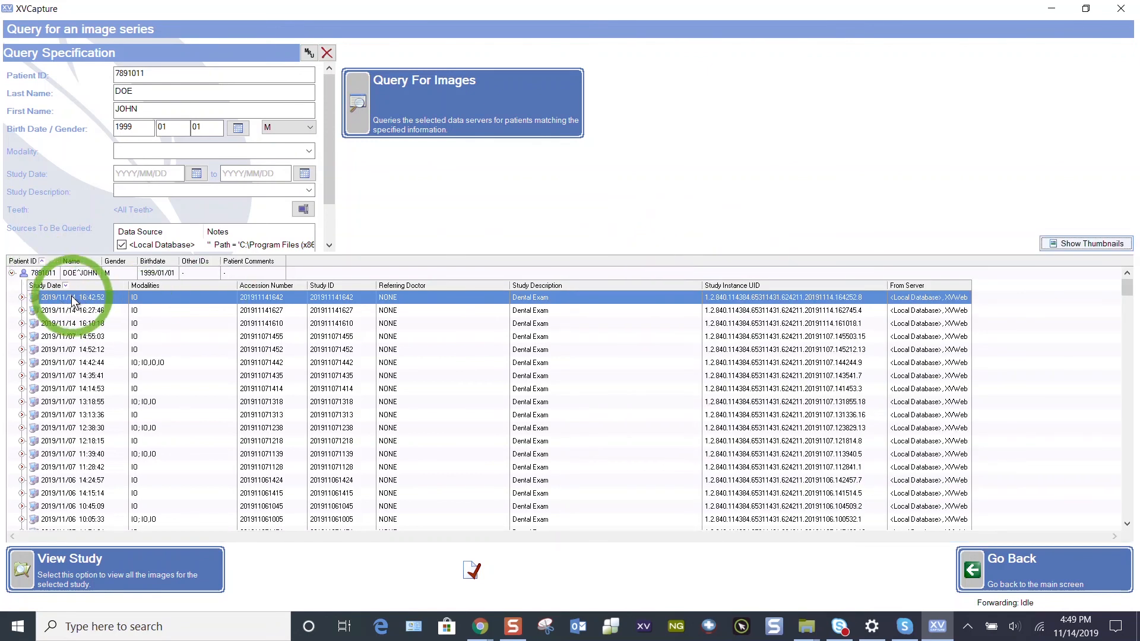
- Expand and collapse the study's series list, then view the study's images
left_click(9, 297)
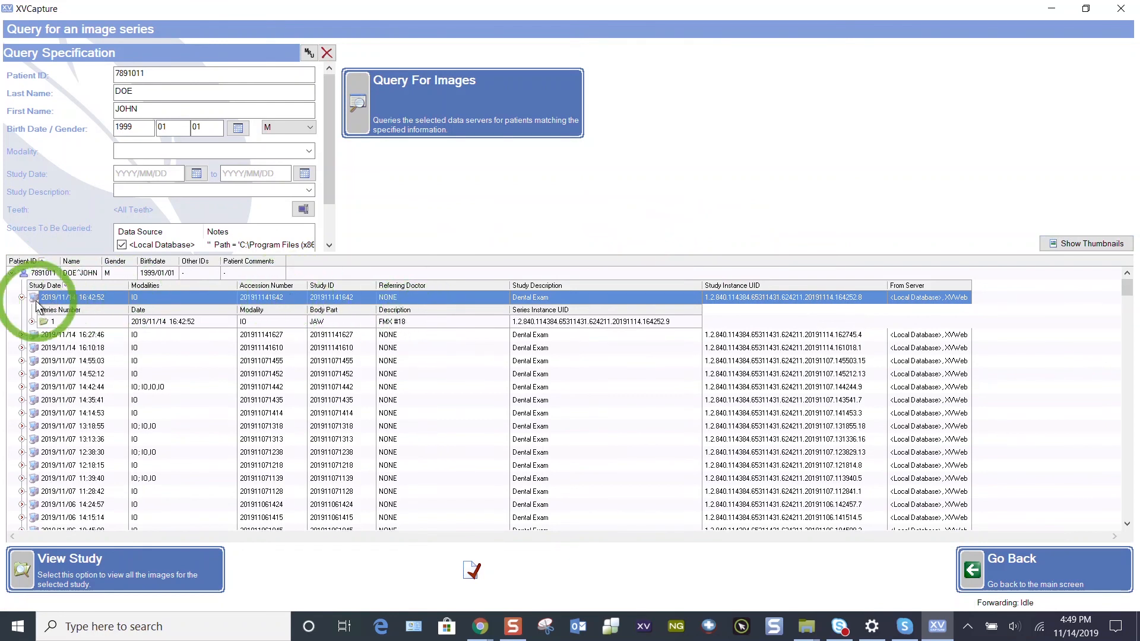
left_click(35, 297)
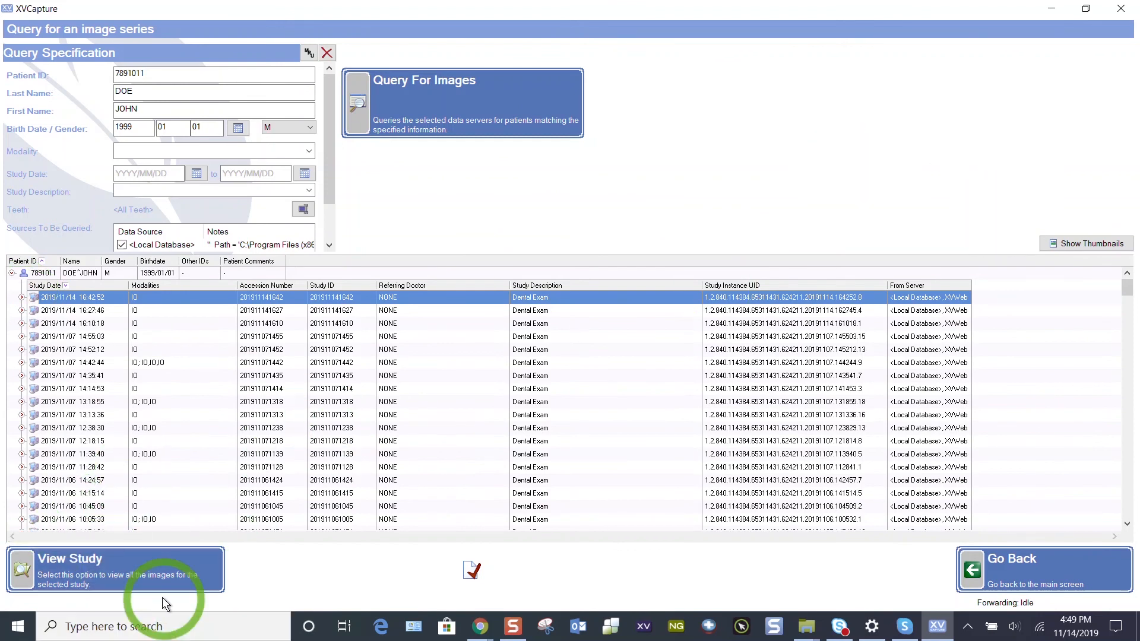
left_click(113, 568)
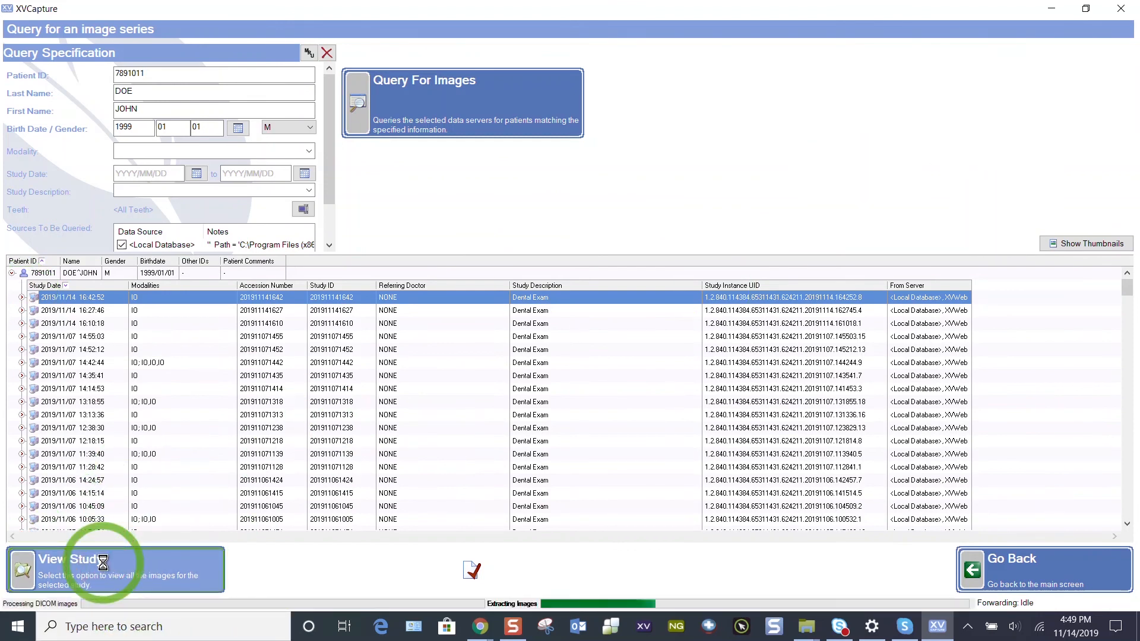
- View the Teeth 1, 2, 3 image full size, then return to the 22-image layout
left_click(73, 569)
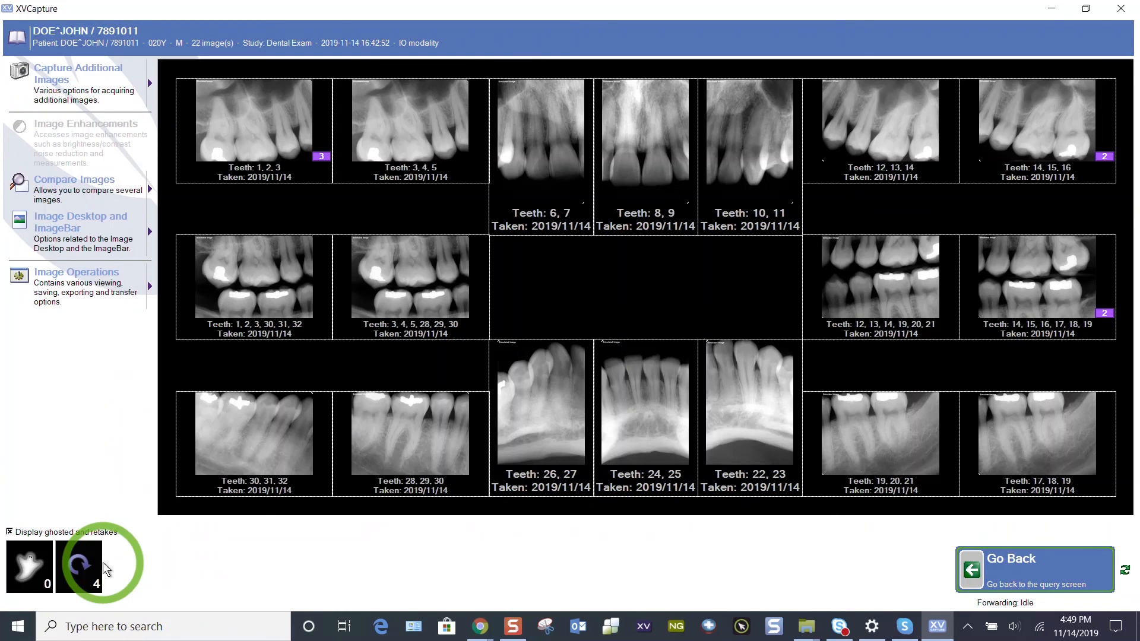
mouse_move(235, 383)
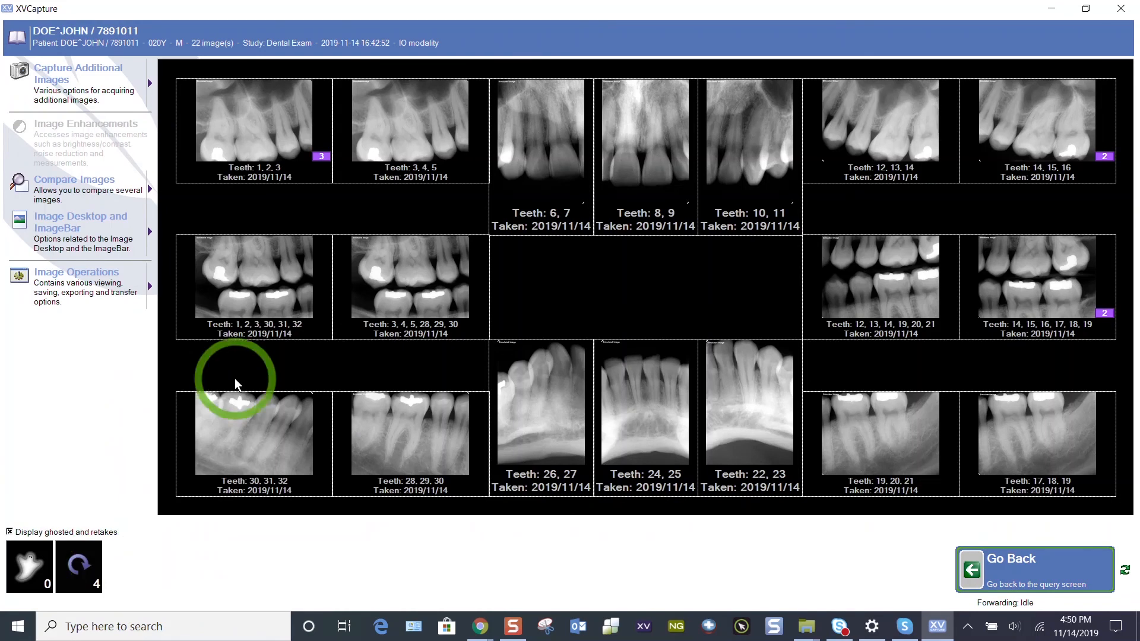
mouse_move(251, 130)
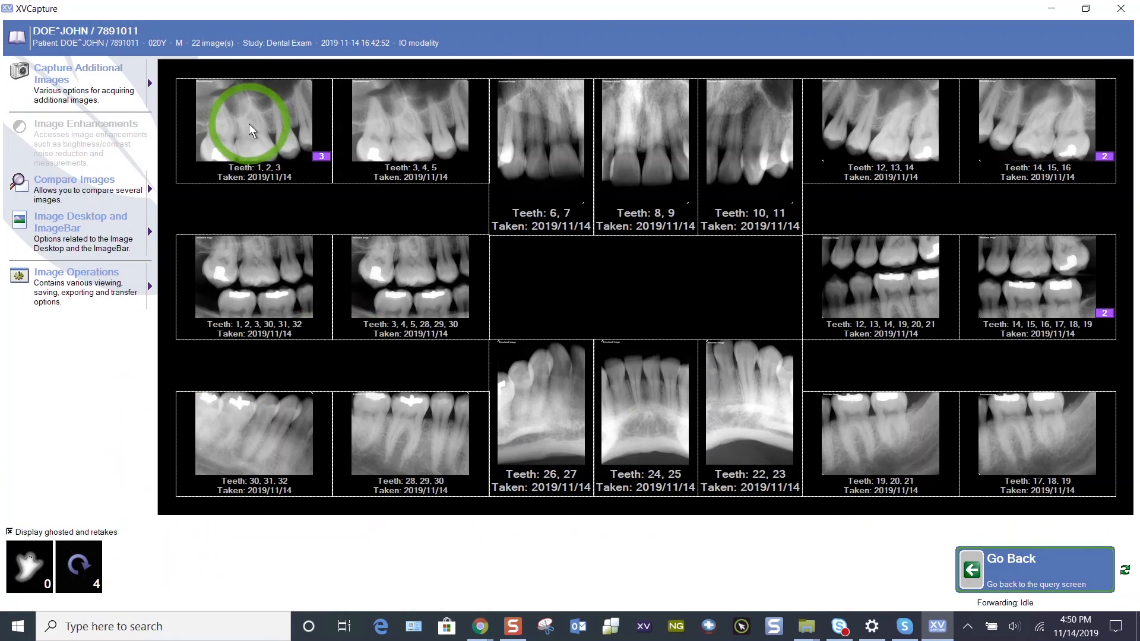
mouse_move(48, 144)
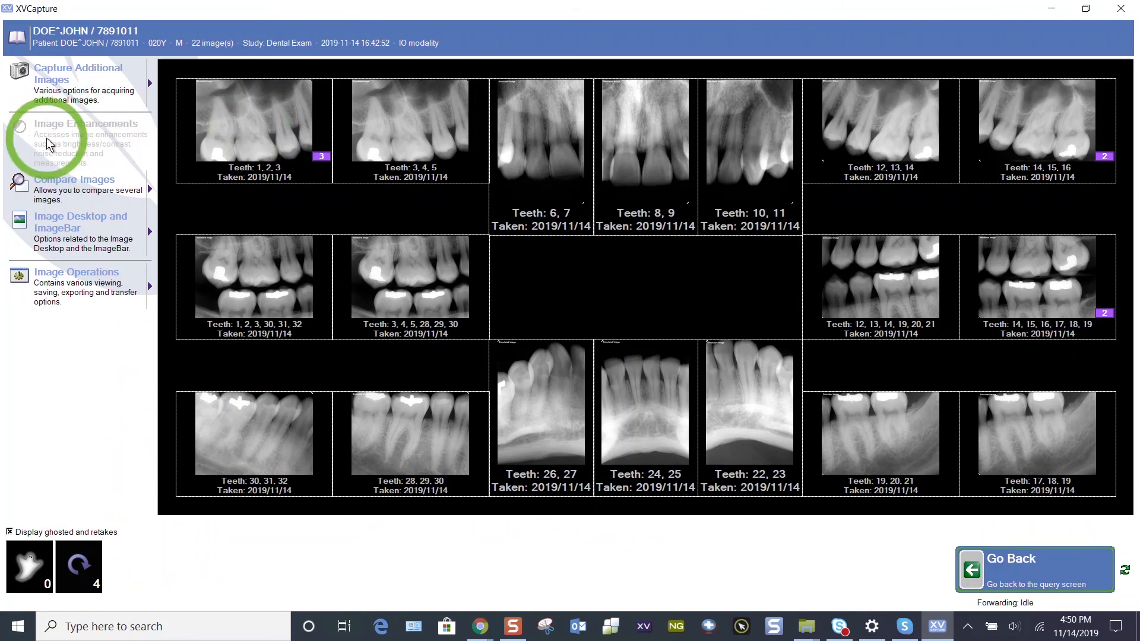
left_click(254, 120)
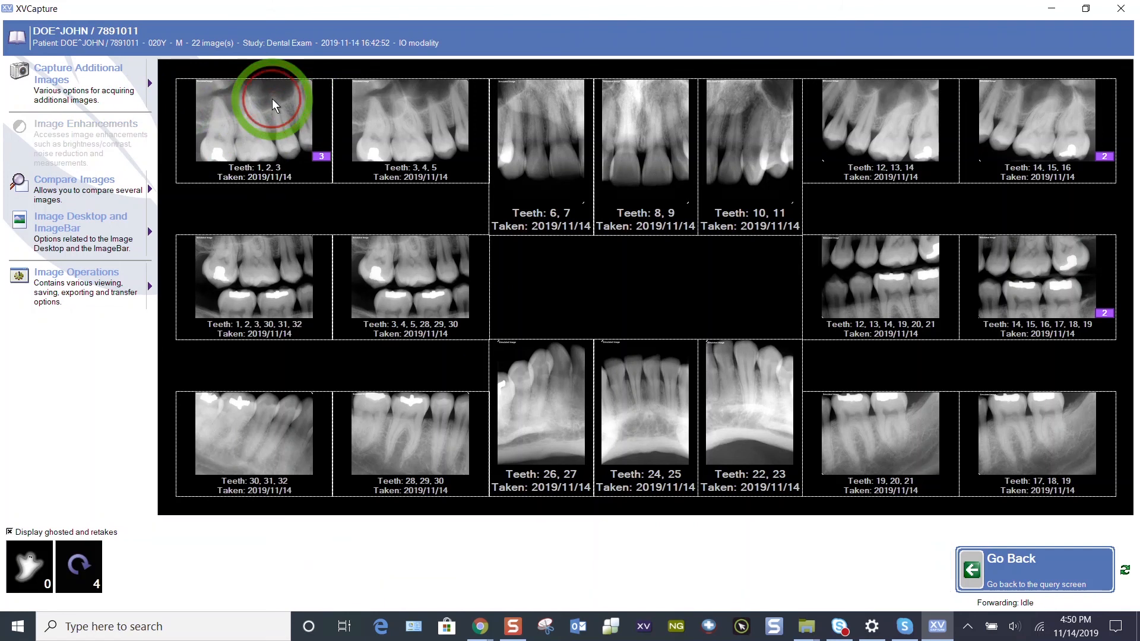
double_click(252, 120)
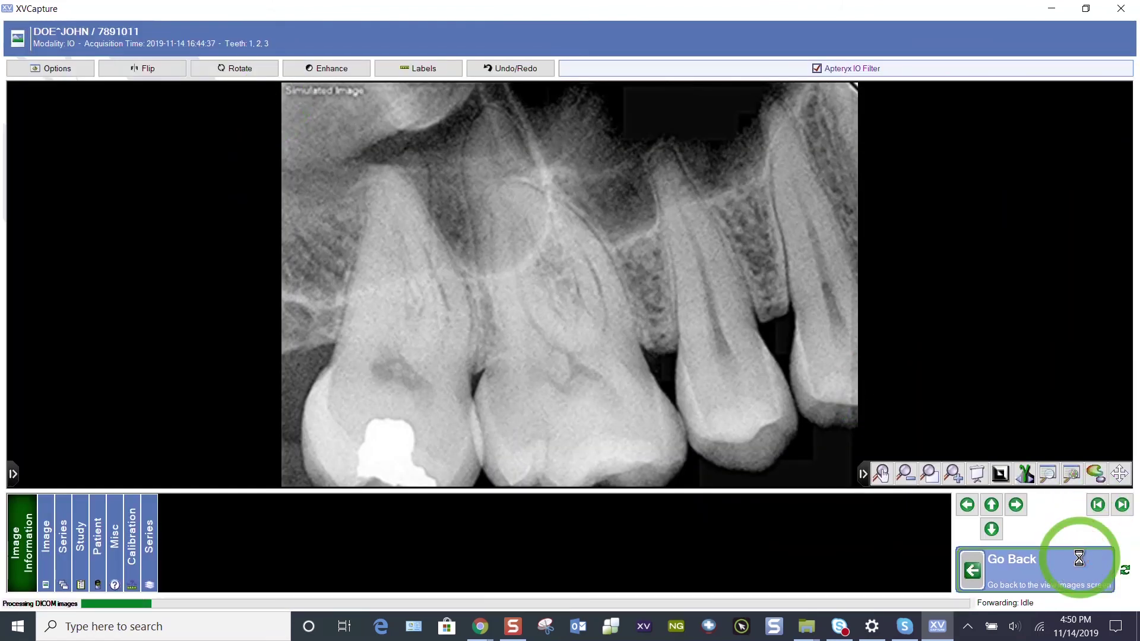
left_click(1011, 557)
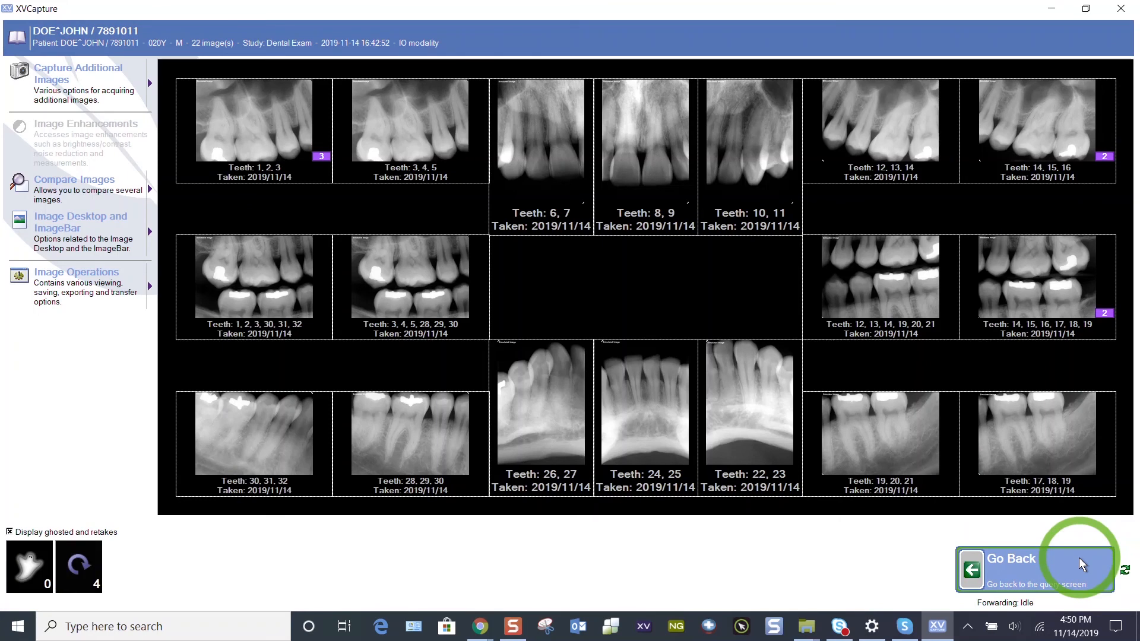